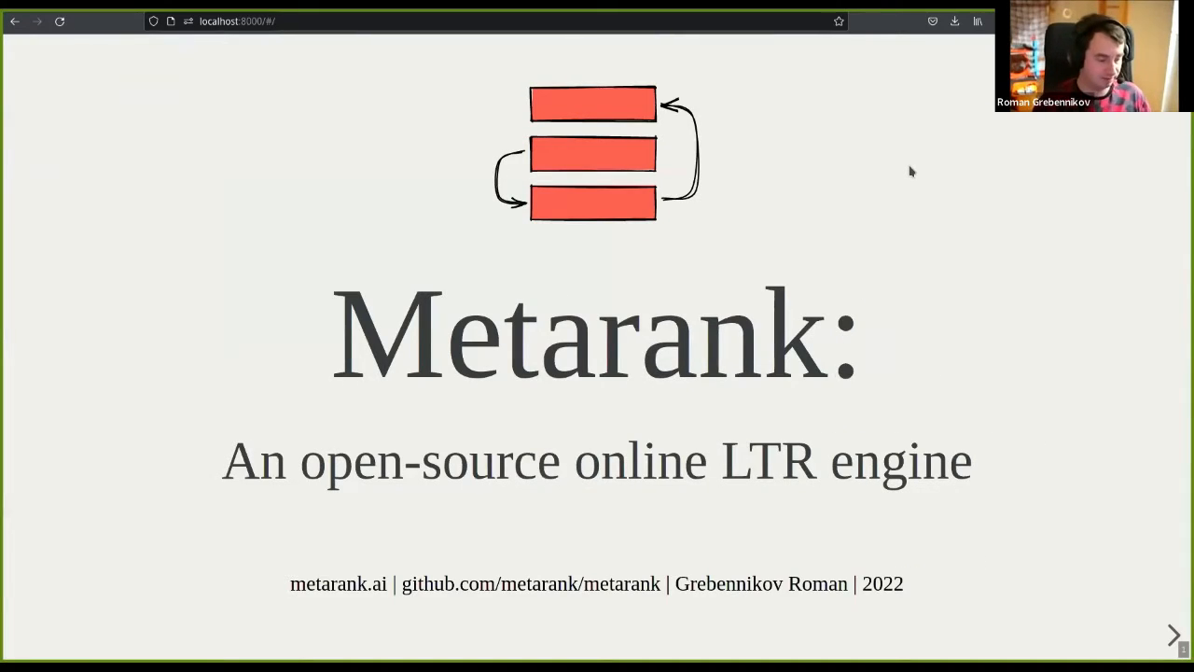
pyautogui.moveTo(923, 192)
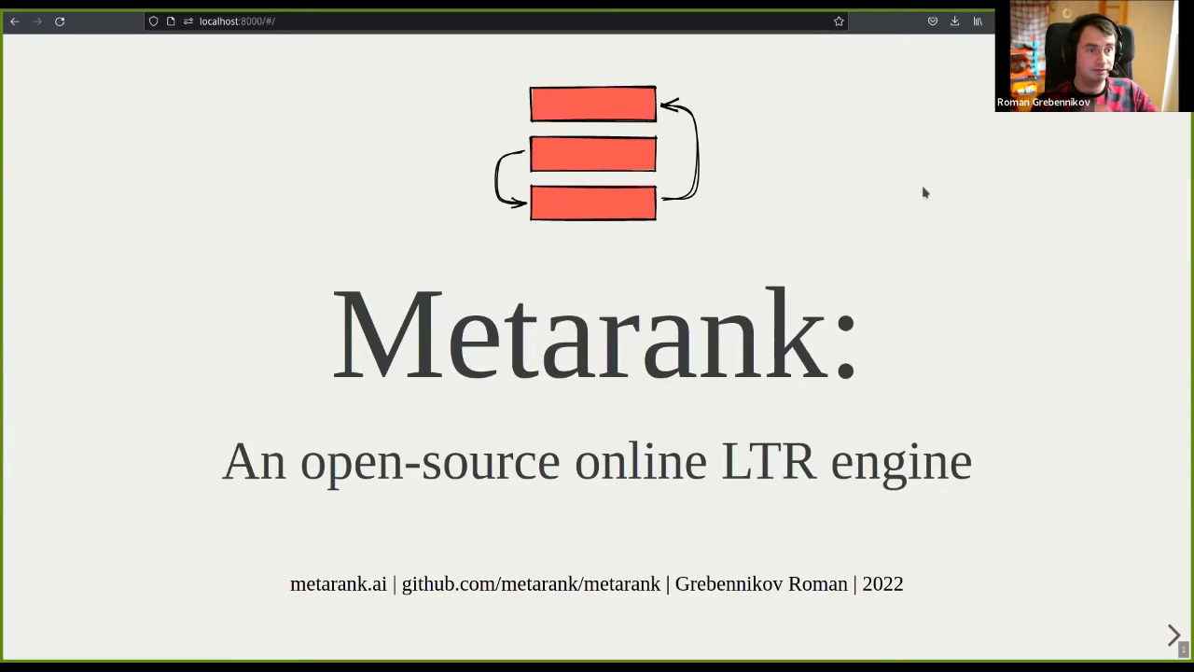
# Advance the slides past the title and speaker intro to 'Are my ranking factors unique?'
pyautogui.click(1172, 635)
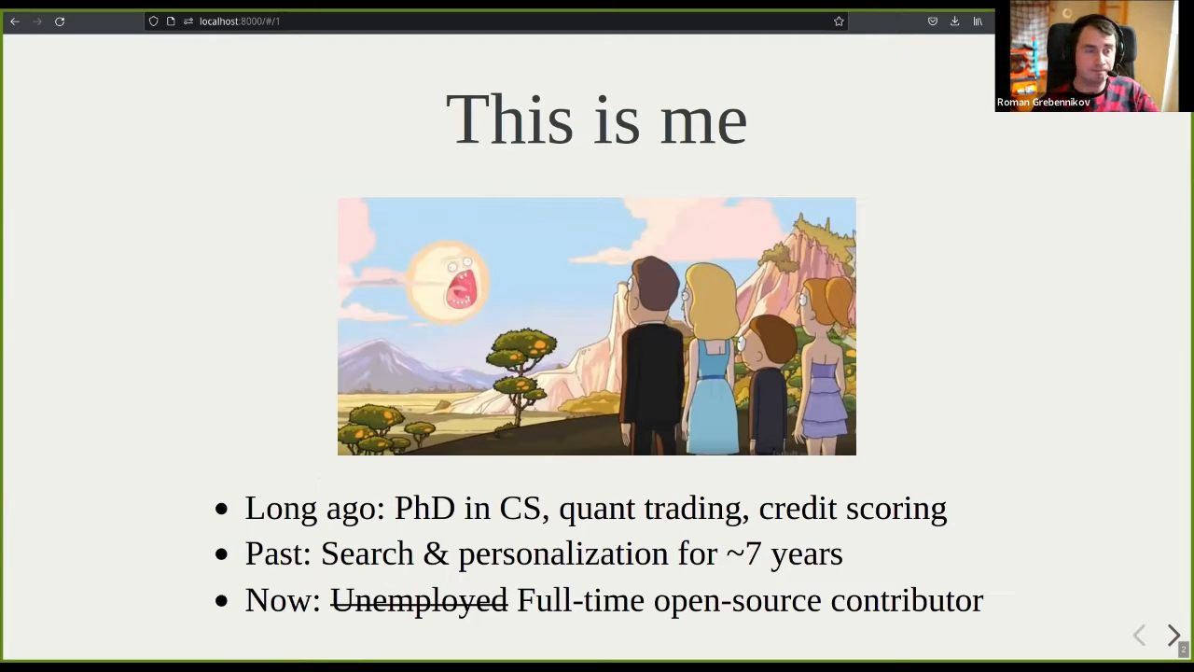
pyautogui.click(1173, 634)
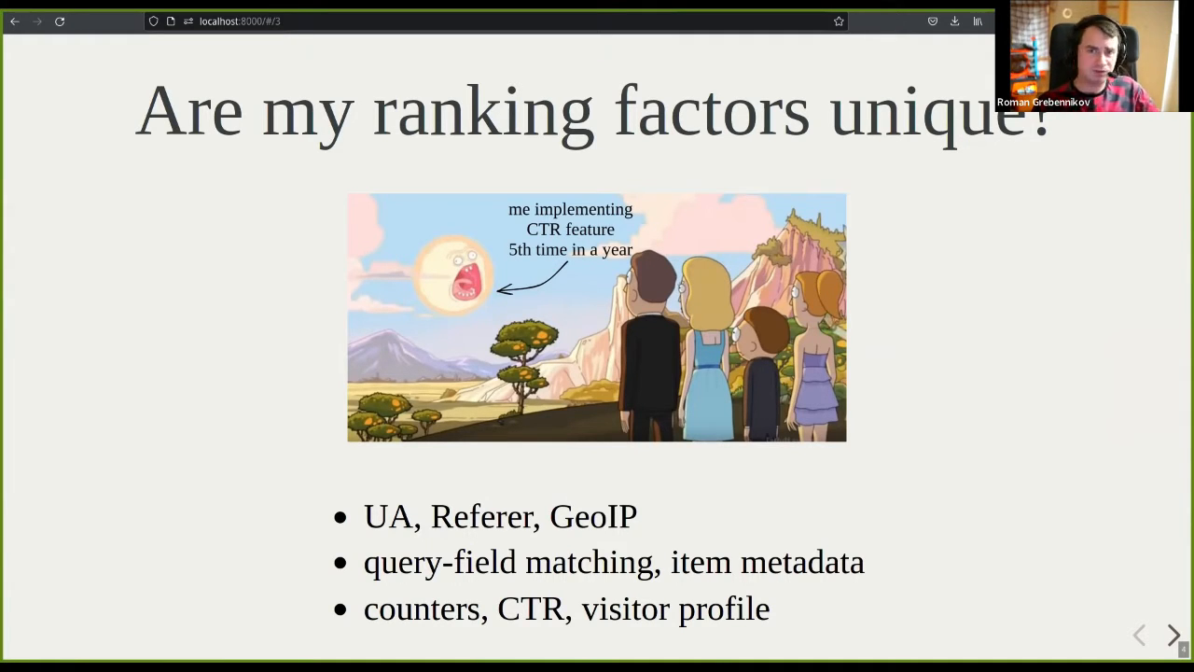
# Advance past the swiss-army-knife overview and secondary re-ranker slides to 'Inside Metarank'
pyautogui.click(1172, 635)
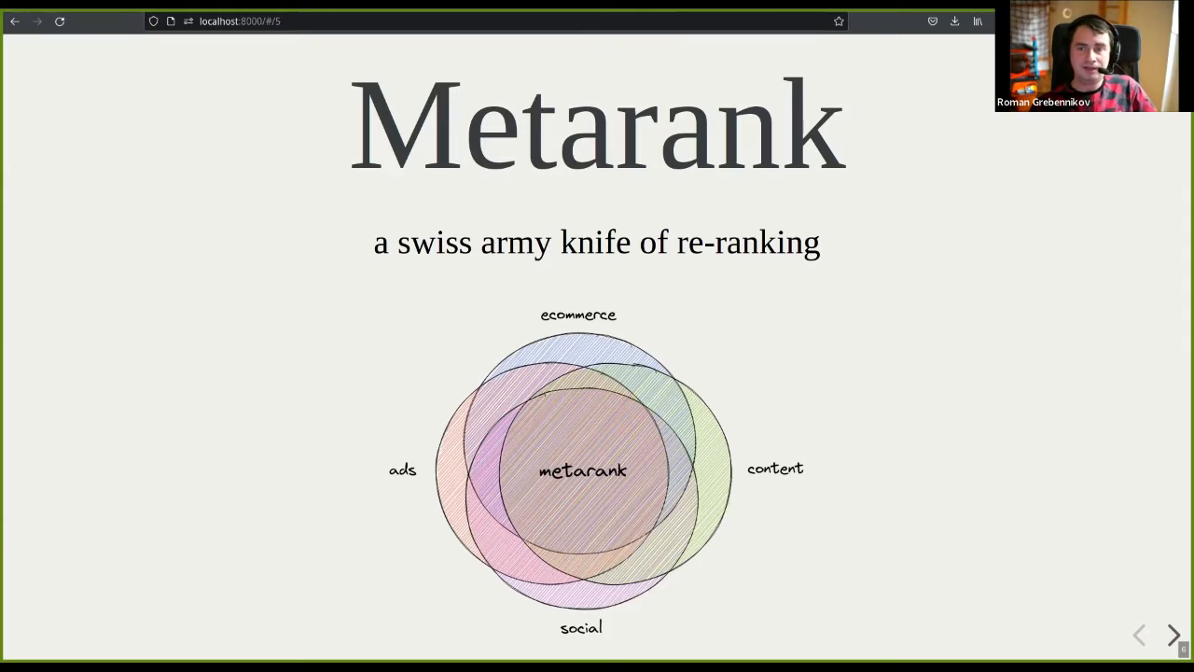
pyautogui.click(1173, 635)
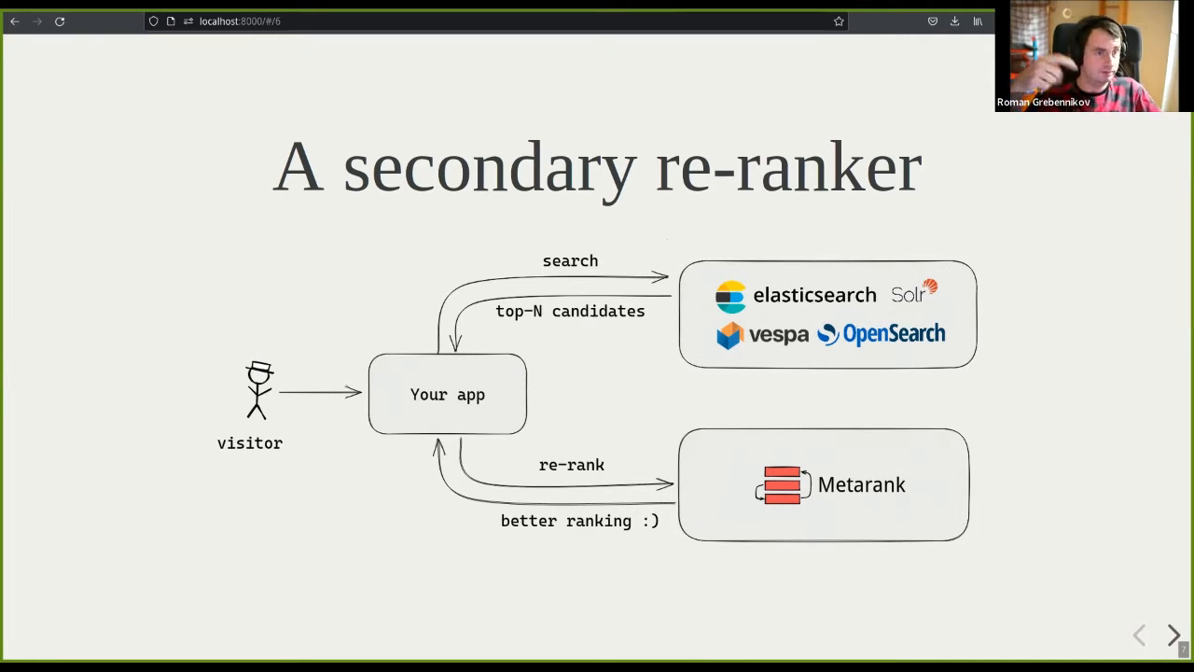
pyautogui.click(1173, 635)
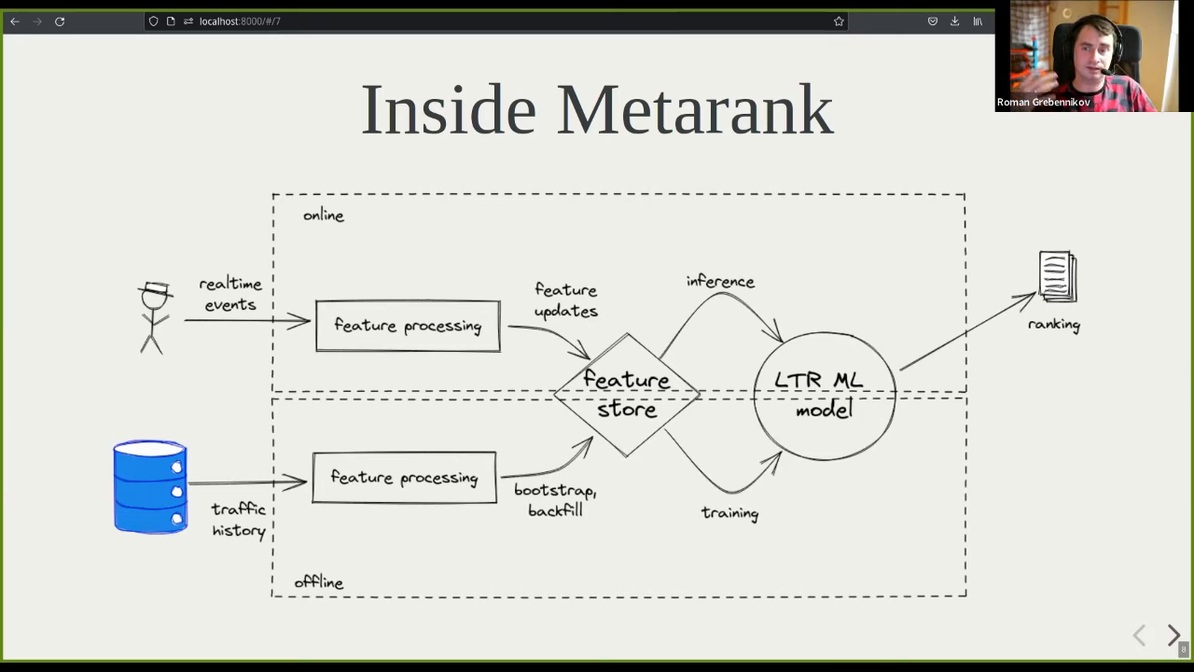
# Advance past 'Taking off' to Data model and reveal Metadata, Impression and Interaction events
pyautogui.click(1172, 634)
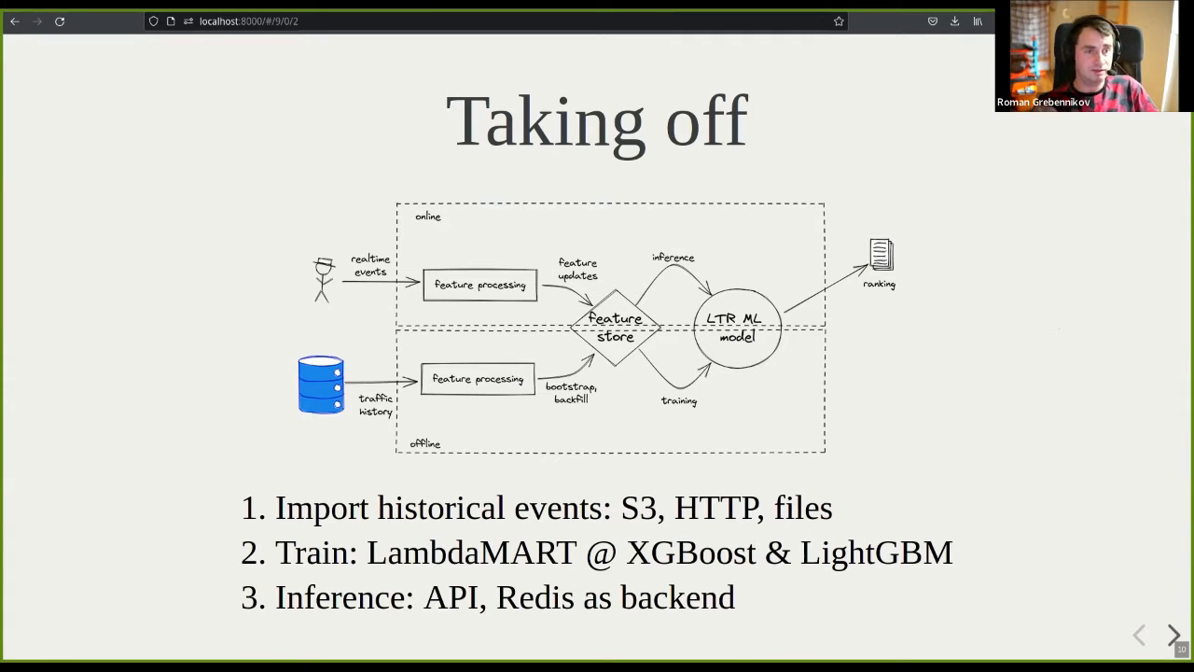
pyautogui.click(1173, 635)
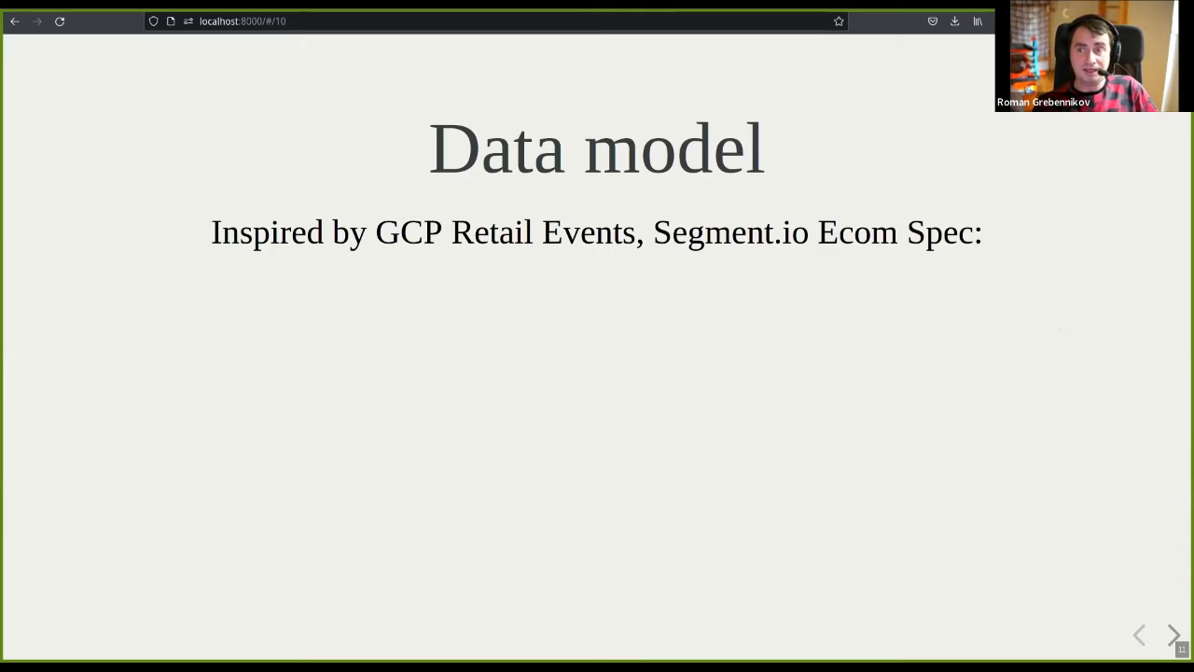
pyautogui.click(1173, 634)
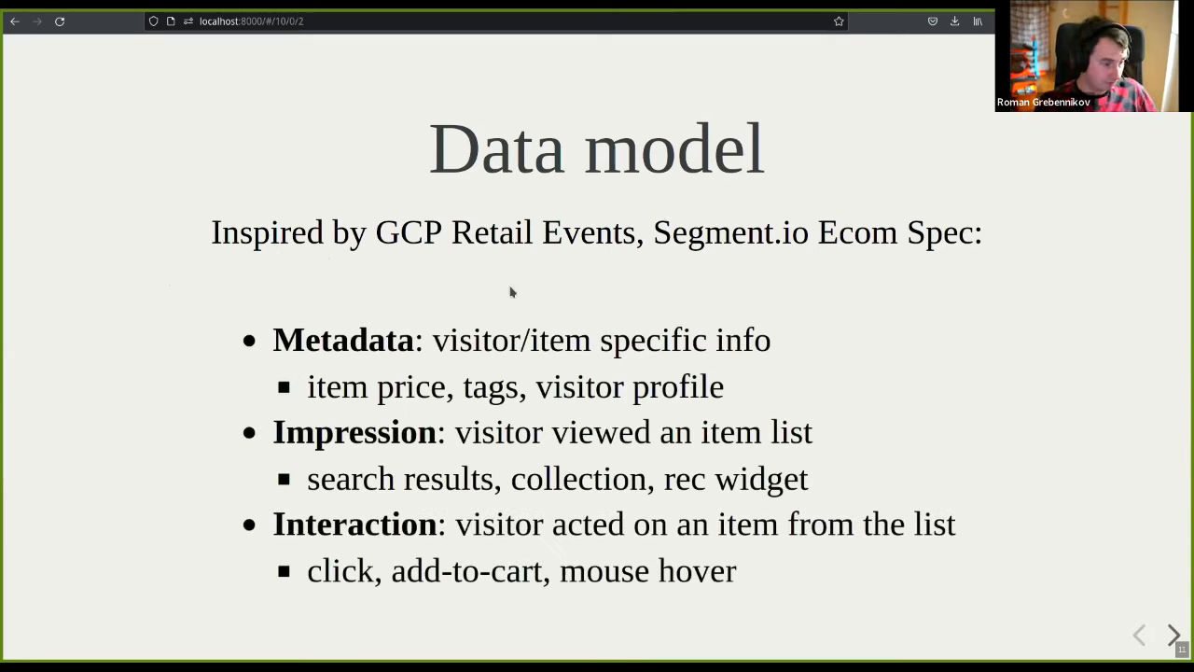
pyautogui.moveTo(136, 353)
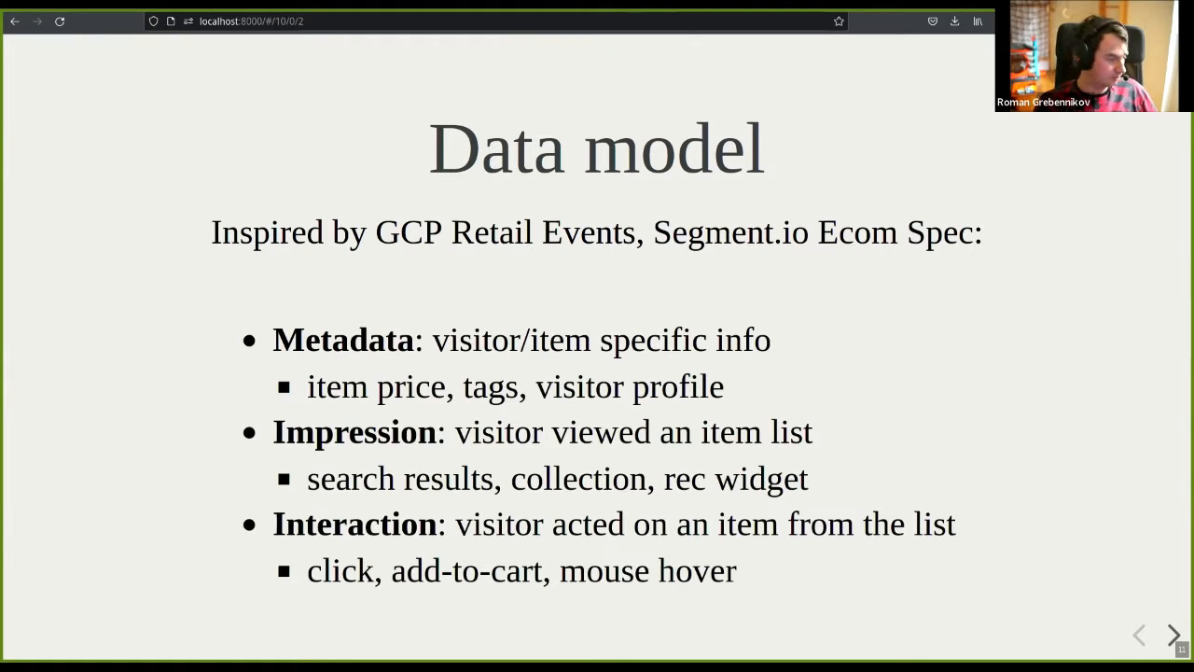
pyautogui.moveTo(512, 124)
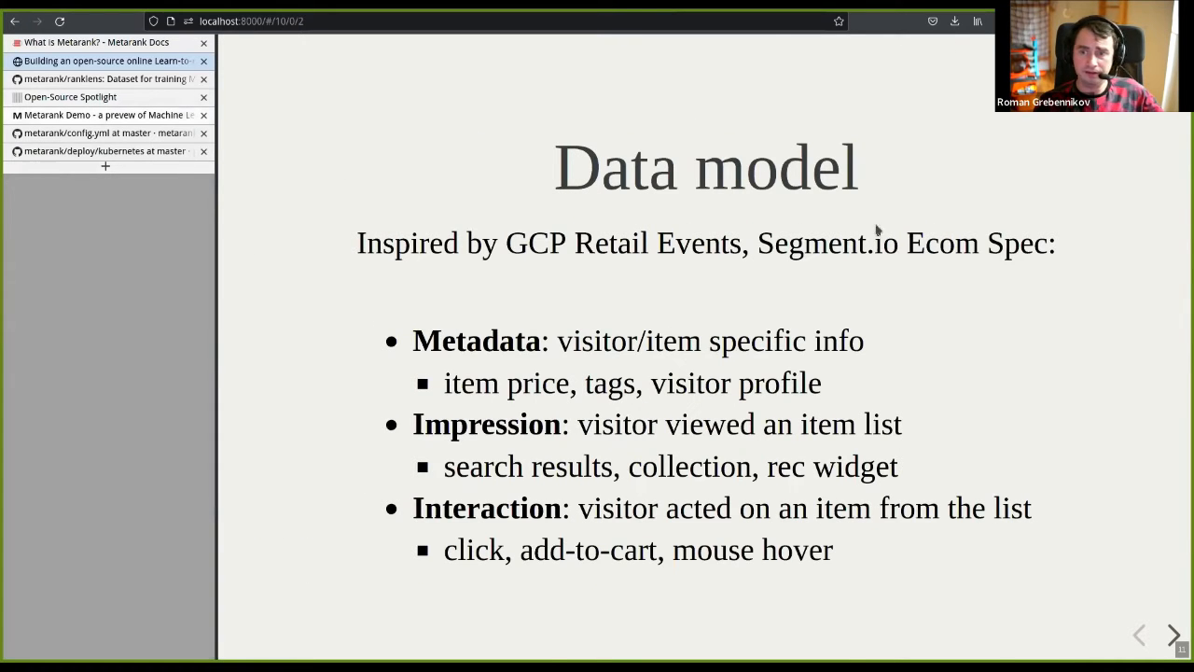
# Switch to the Metarank Demo tab and scroll to the genre tags and movie grid
pyautogui.click(106, 115)
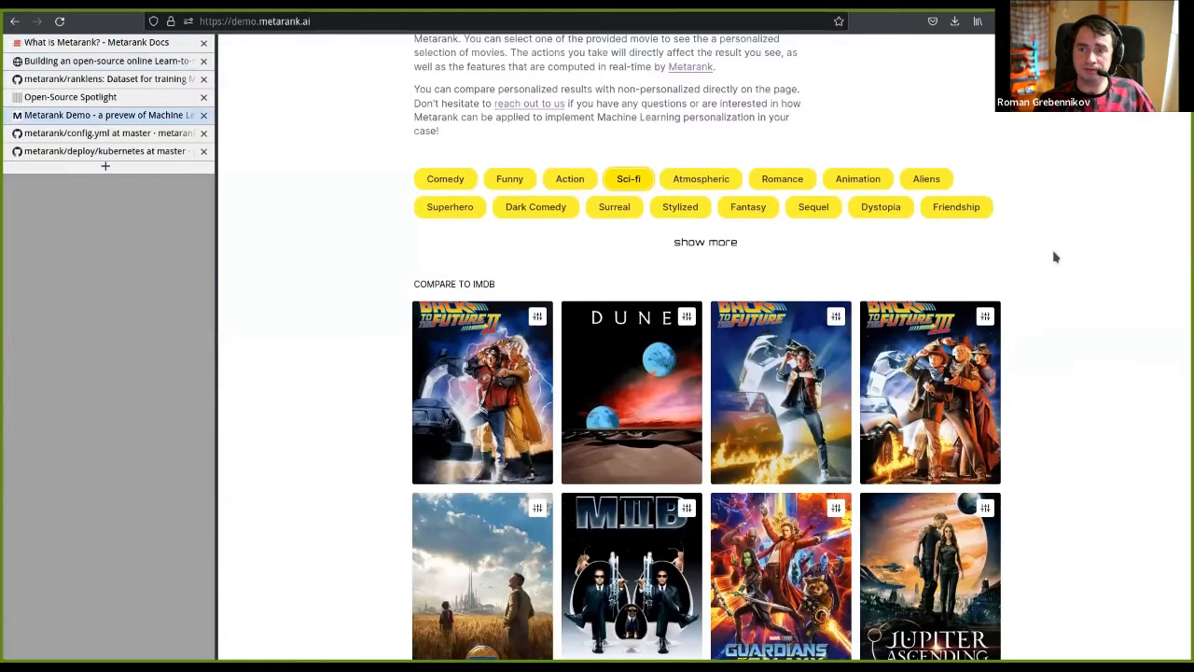
pyautogui.scroll(-3)
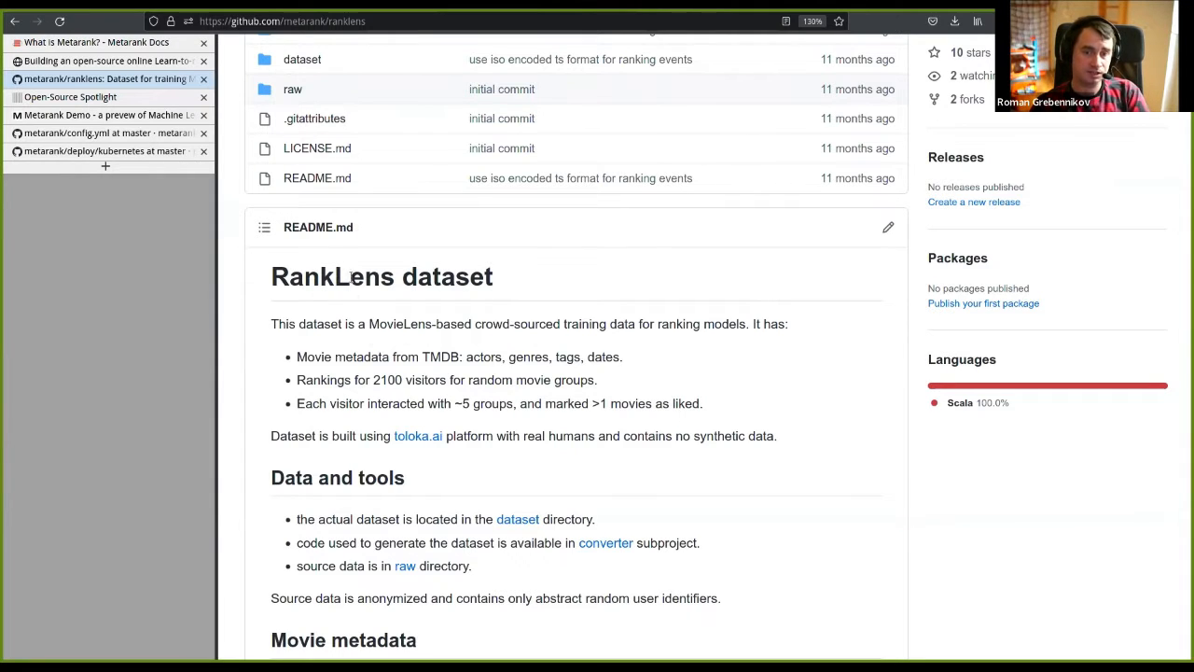
pyautogui.moveTo(347, 462)
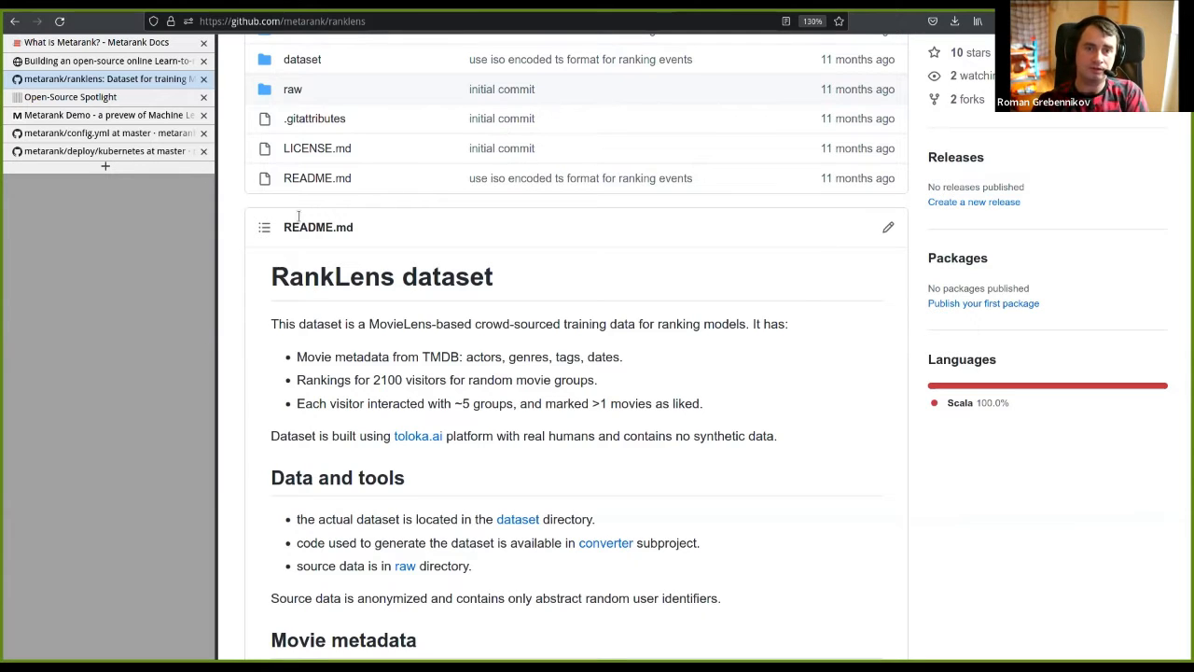
pyautogui.moveTo(430, 304)
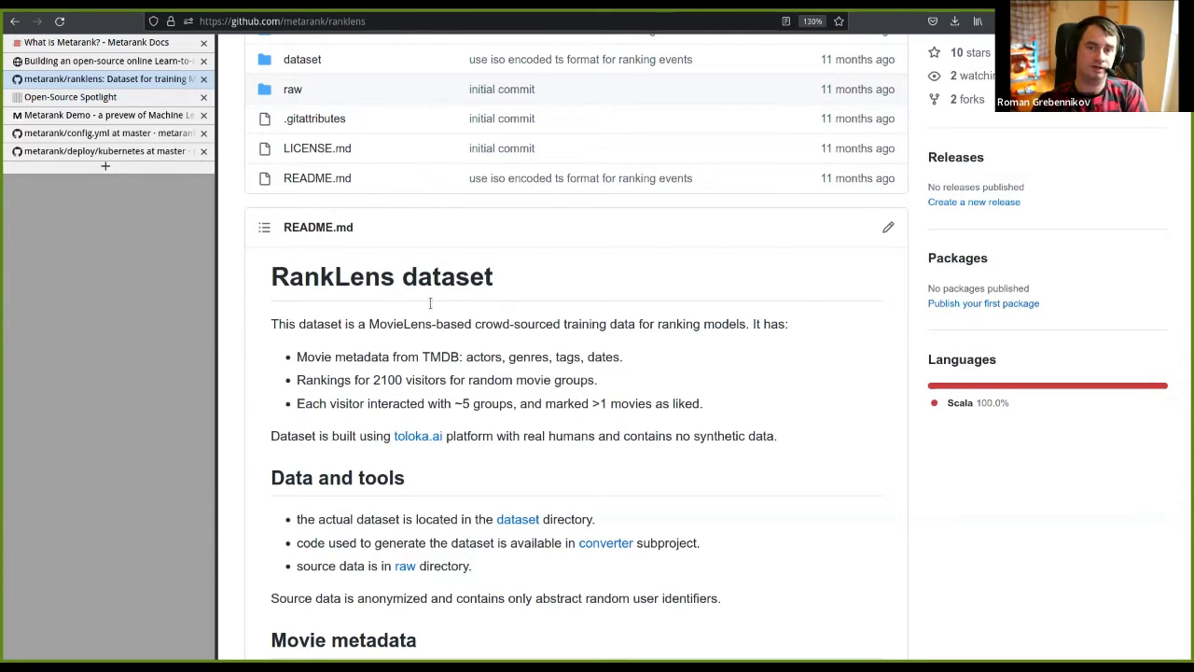
pyautogui.moveTo(535, 253)
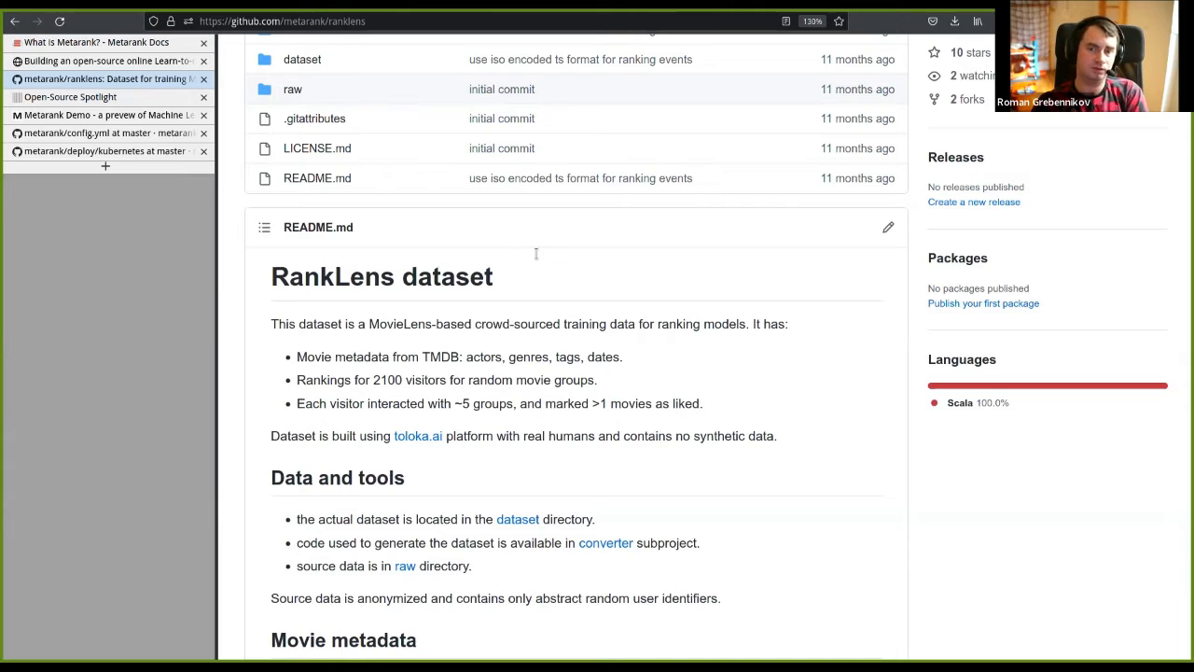
# Scroll the metarank/ranklens repository page down to the RankLens dataset README
pyautogui.scroll(-3)
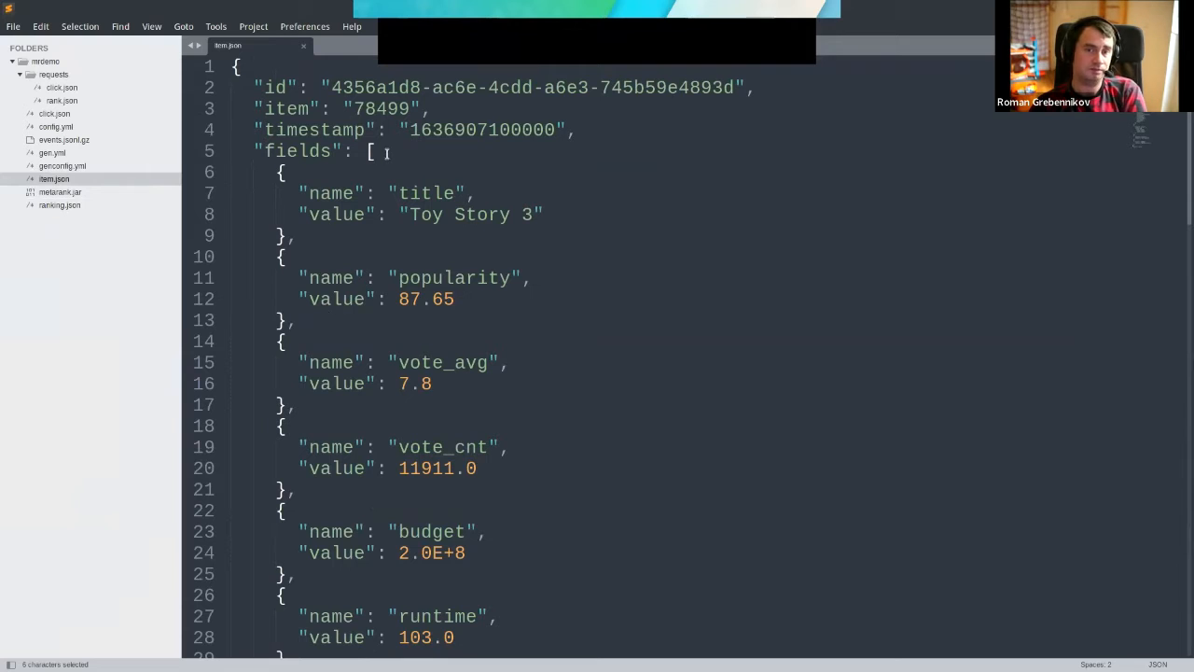
# Highlight Toy Story 3's title, review item.json's remaining fields, and switch to ranking.json
pyautogui.doubleClick(380, 109)
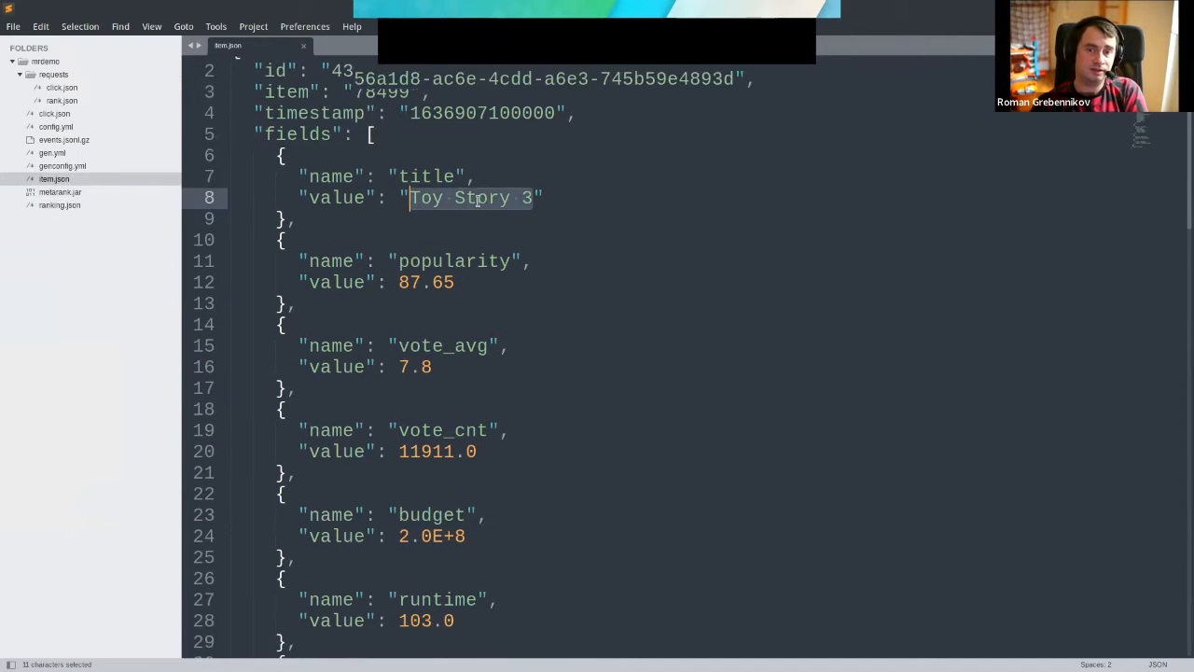
pyautogui.scroll(-3)
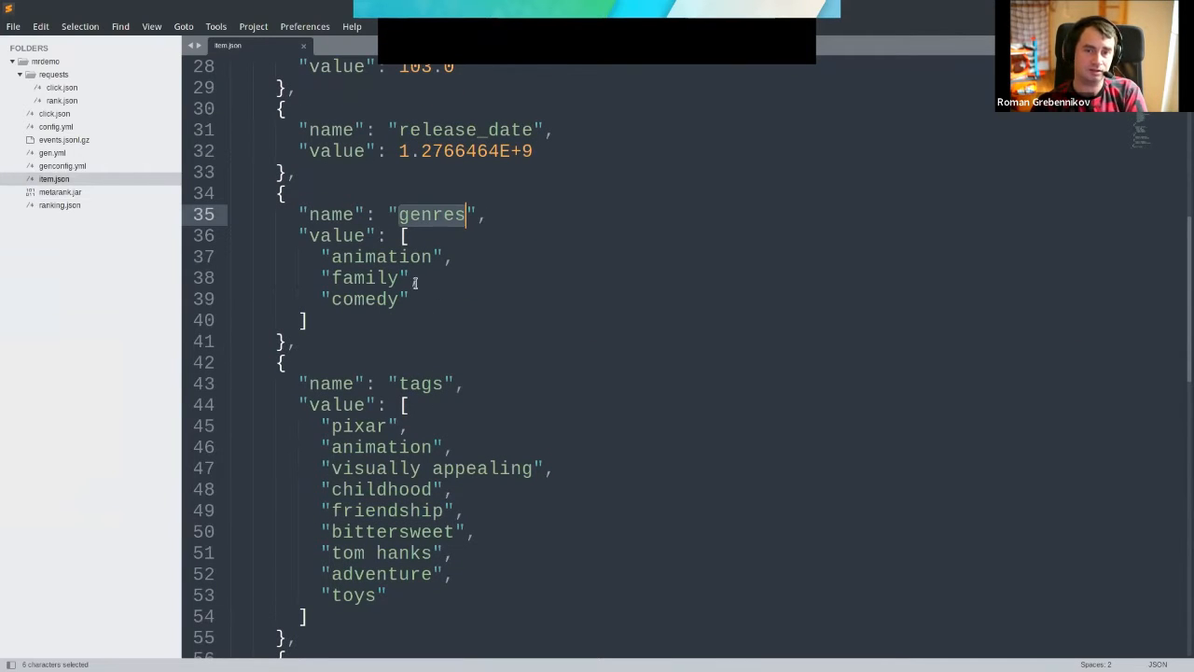
pyautogui.scroll(-3)
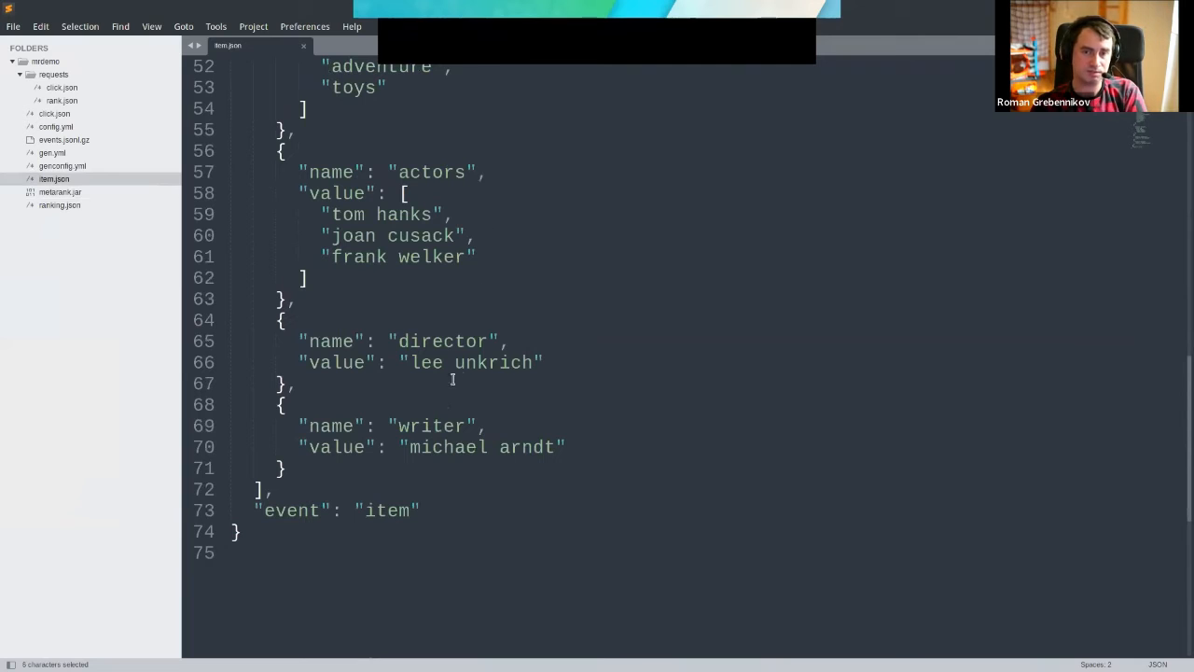
pyautogui.click(488, 447)
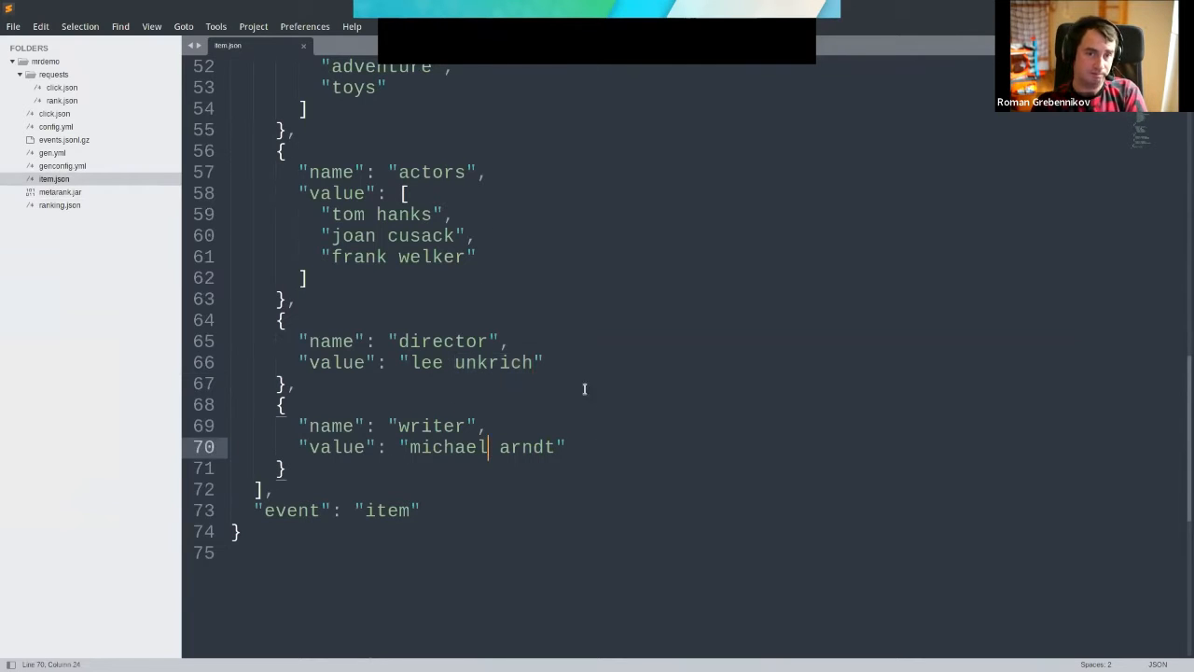
pyautogui.moveTo(410, 276)
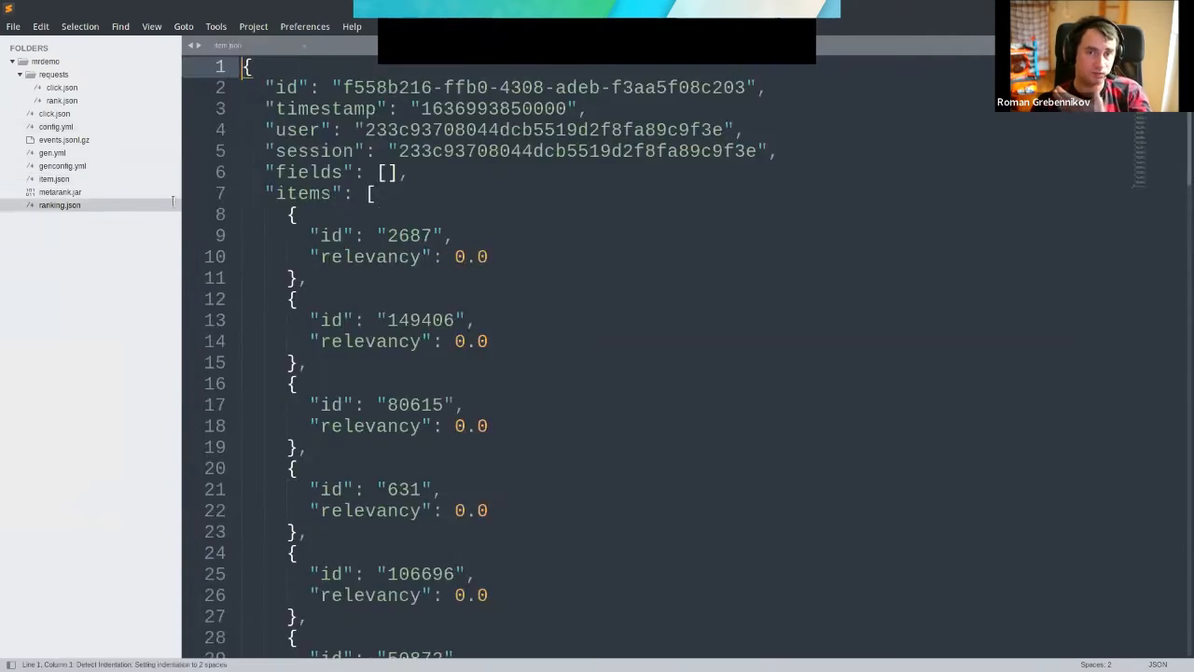
pyautogui.click(59, 205)
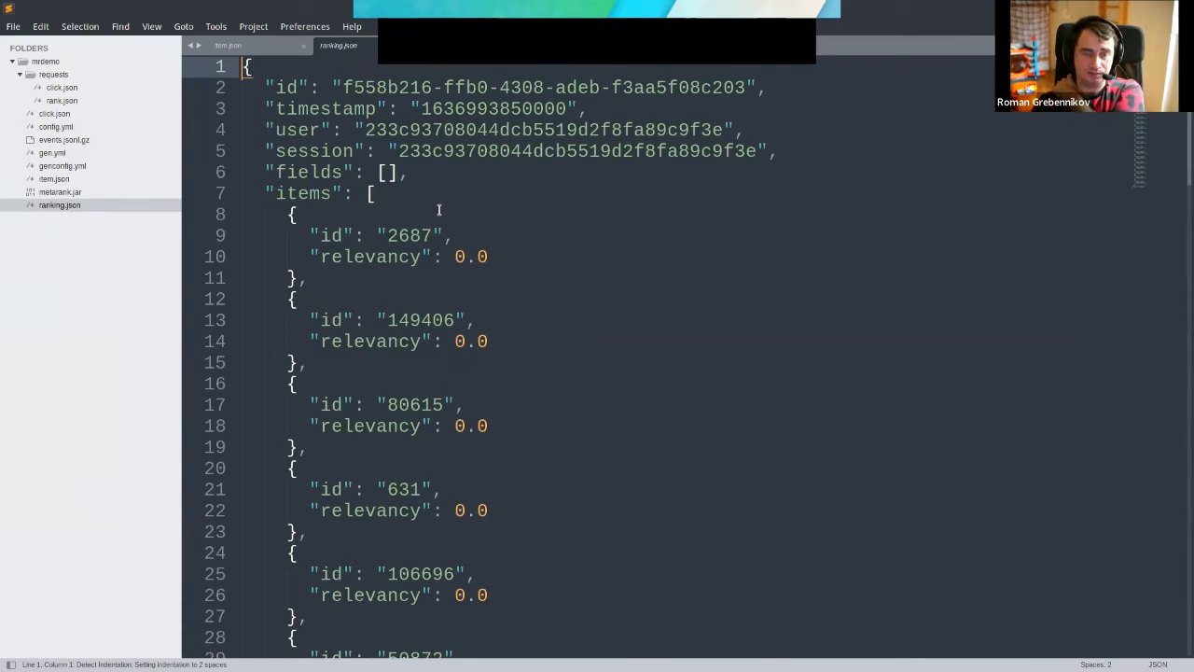
pyautogui.doubleClick(541, 130)
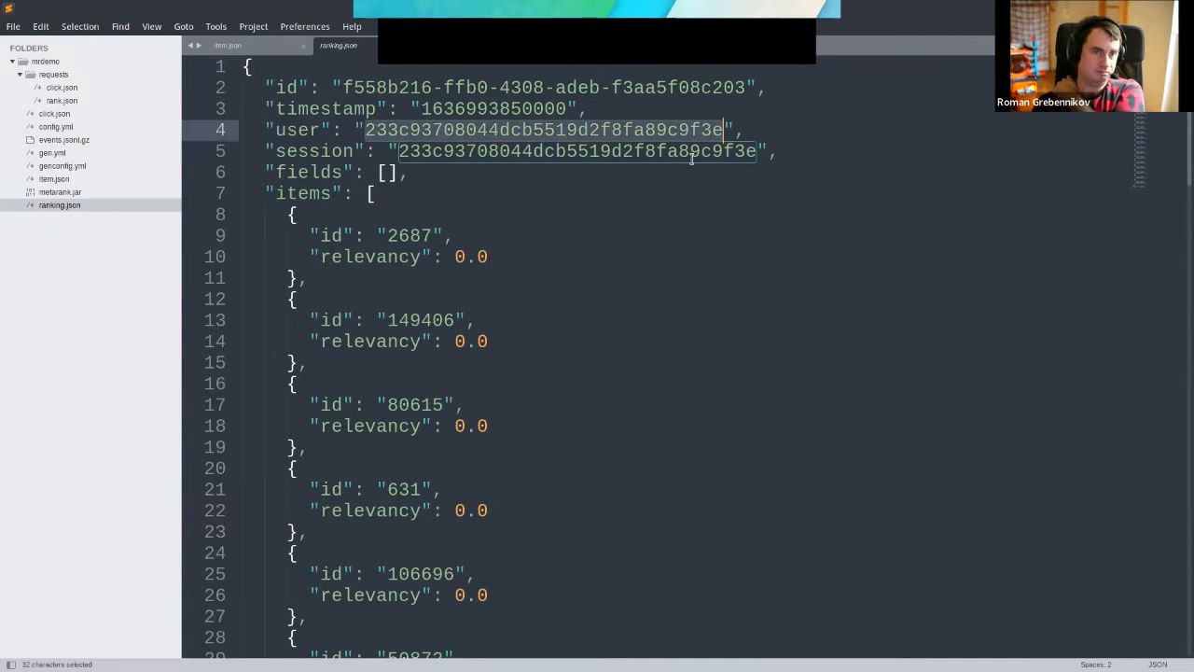
pyautogui.click(511, 108)
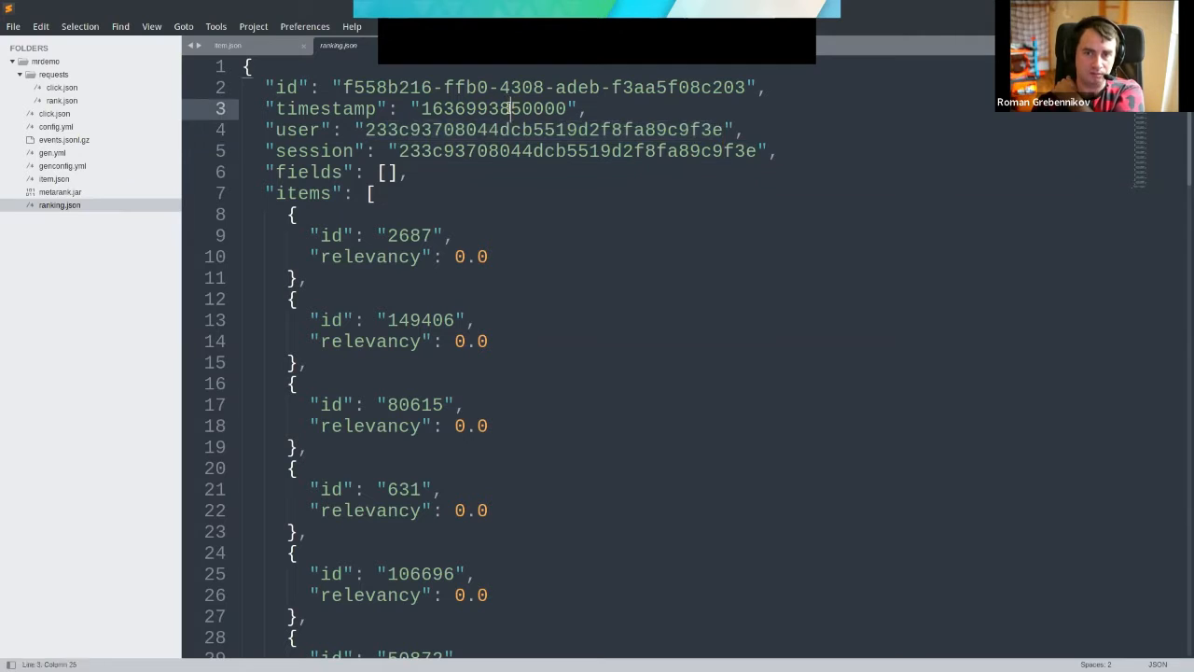
pyautogui.doubleClick(494, 109)
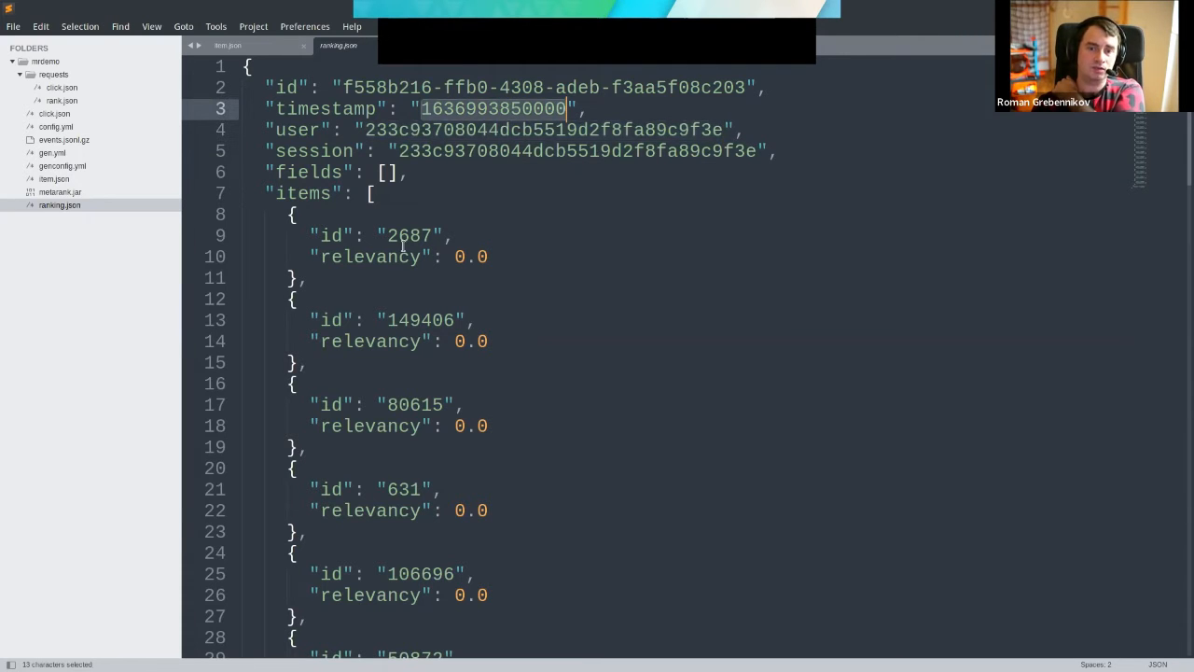
pyautogui.click(419, 404)
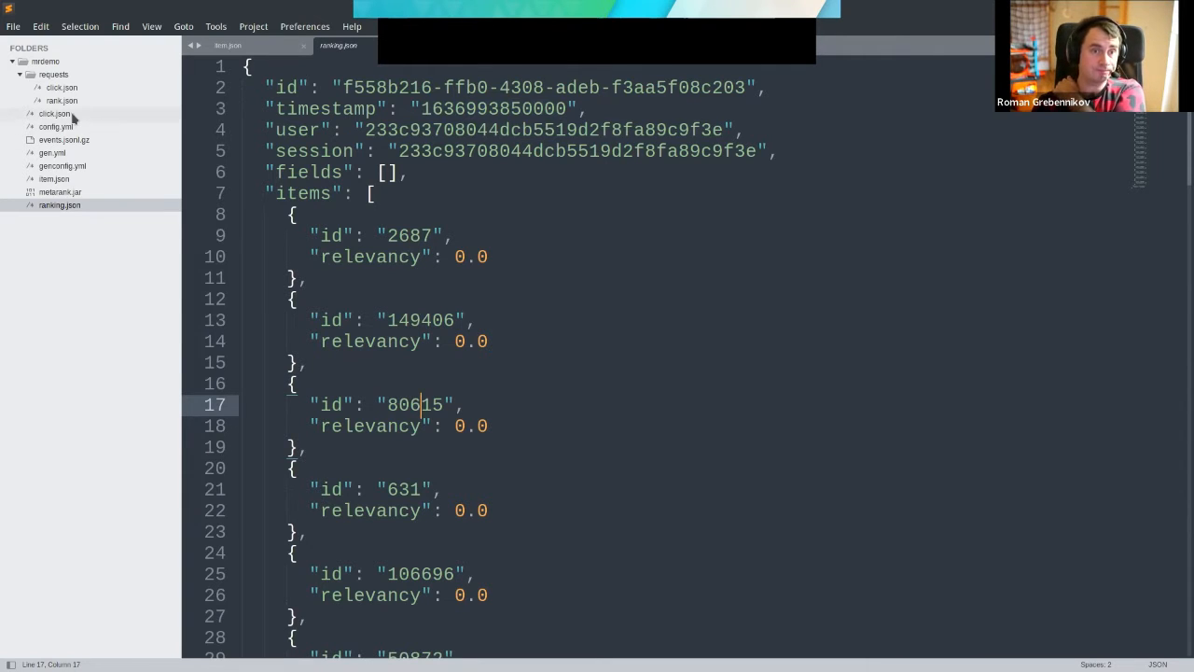
# Open click.json and highlight its click event type and clicked item id 2687
pyautogui.click(54, 113)
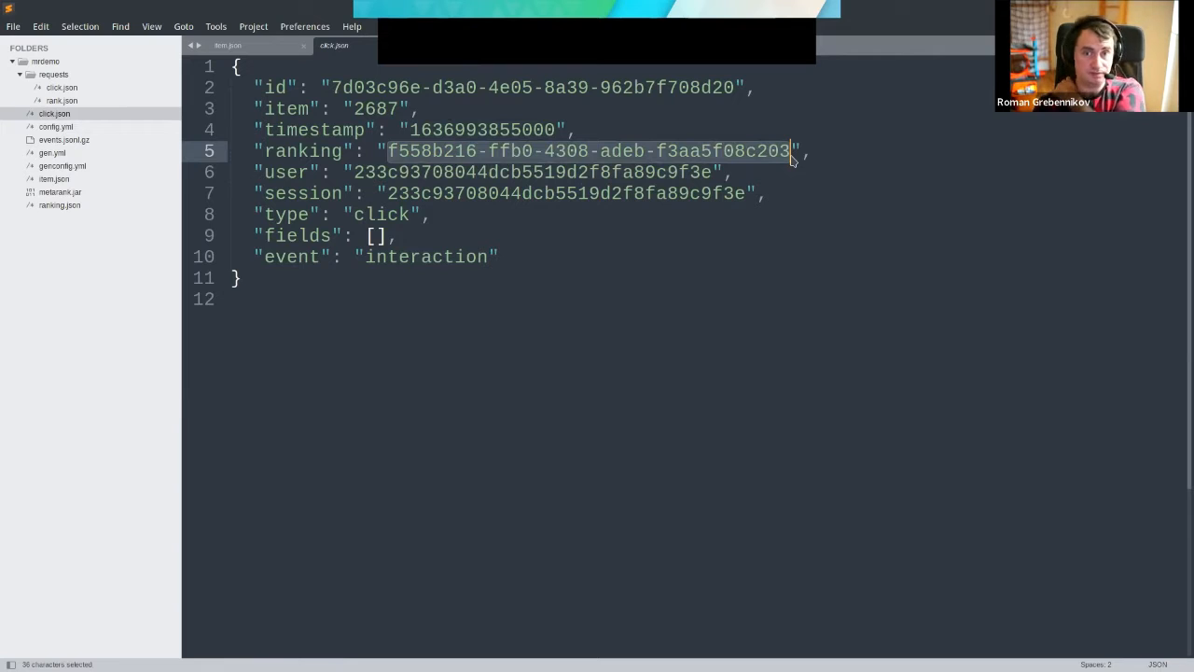
pyautogui.doubleClick(381, 214)
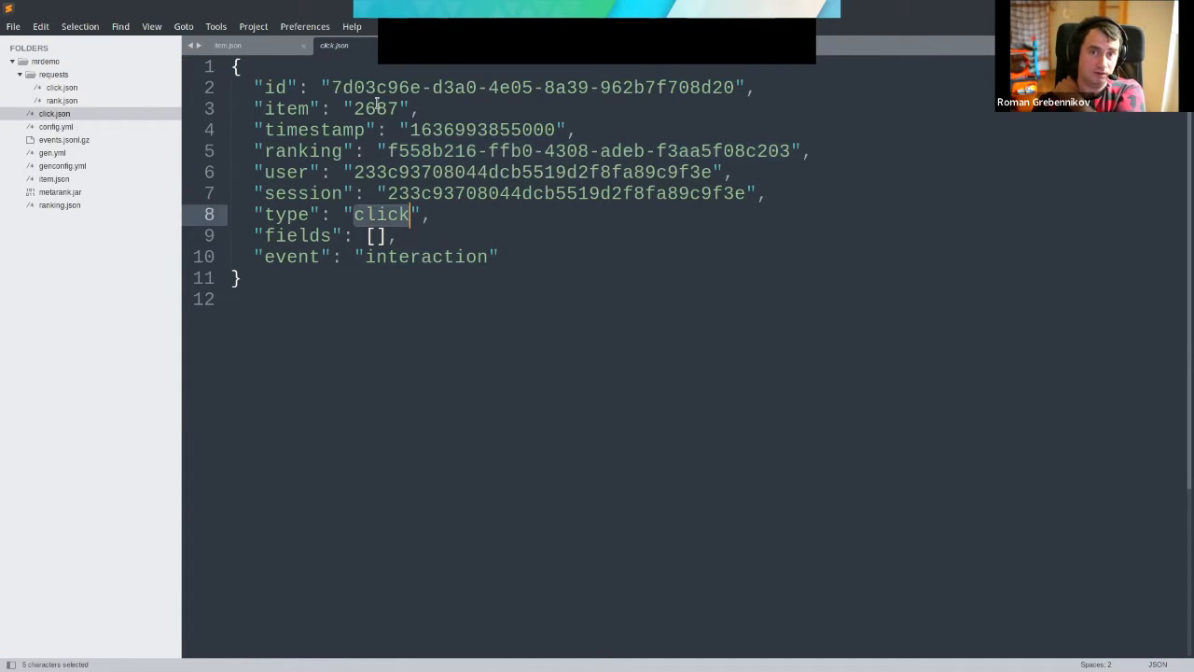
pyautogui.doubleClick(373, 109)
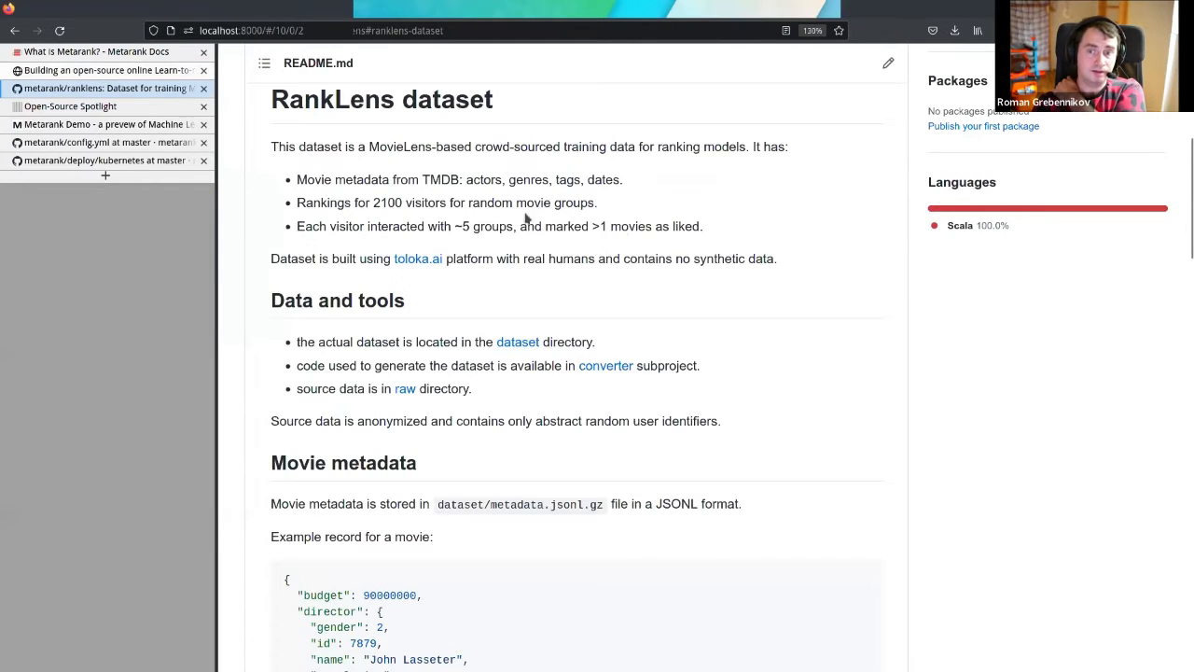
pyautogui.click(106, 70)
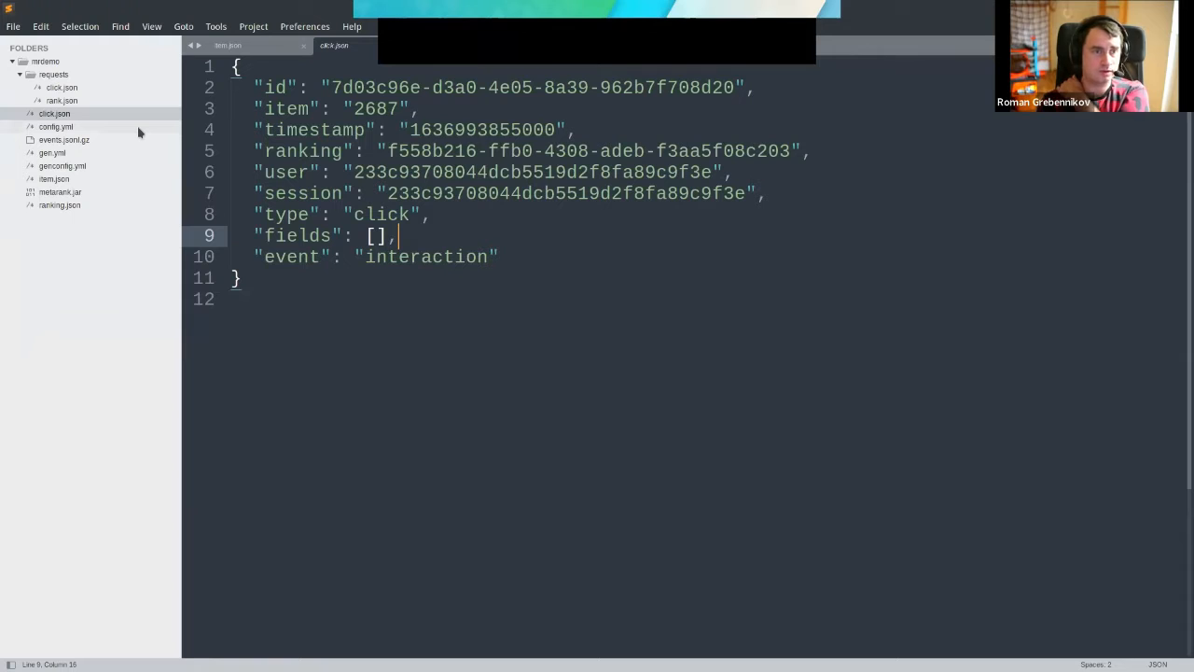
# Open config.yml, scroll through its feature definitions, and highlight the ctr periods 7 and 30
pyautogui.click(56, 126)
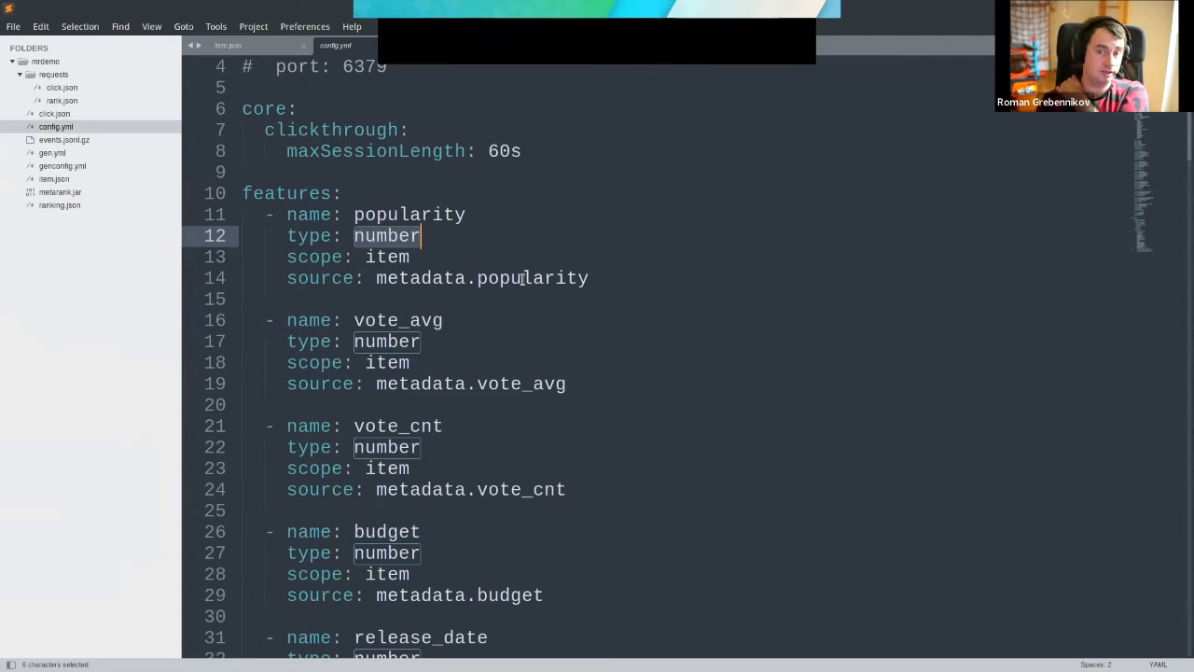
pyautogui.scroll(-3)
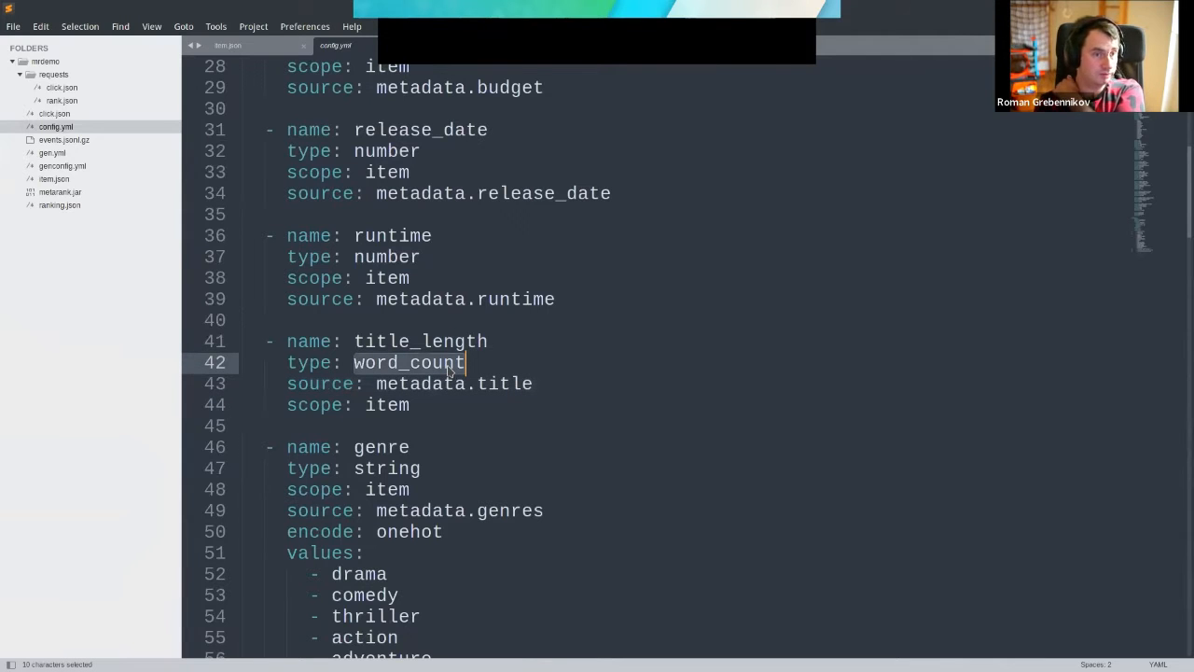
pyautogui.scroll(-3)
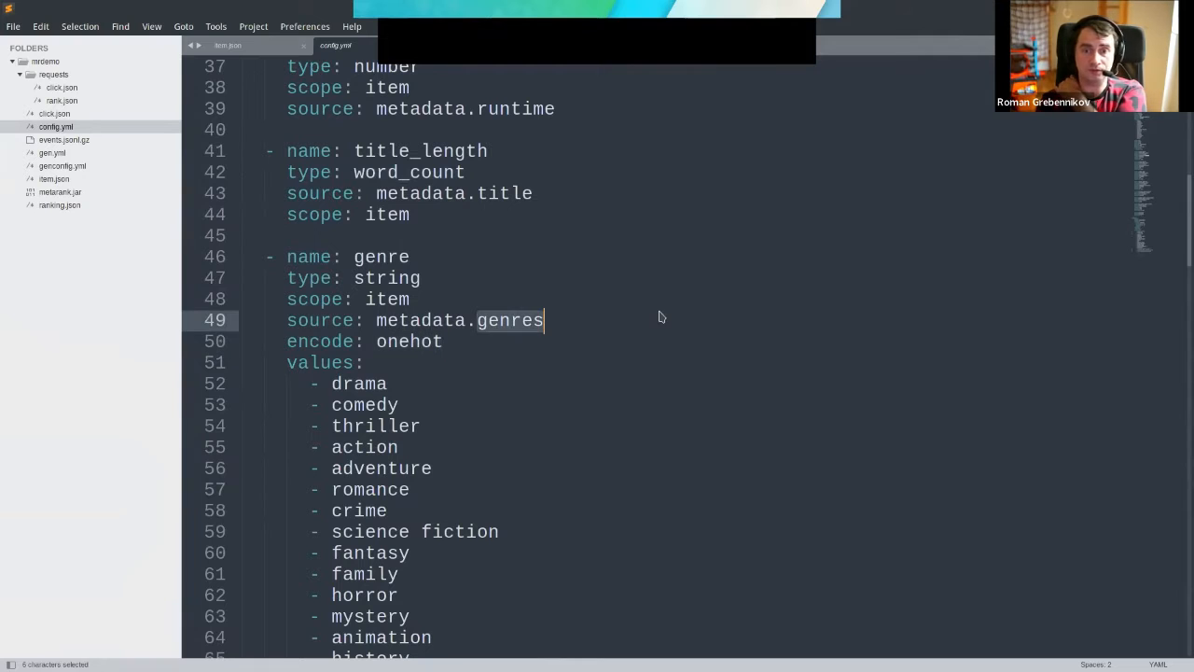
pyautogui.scroll(-3)
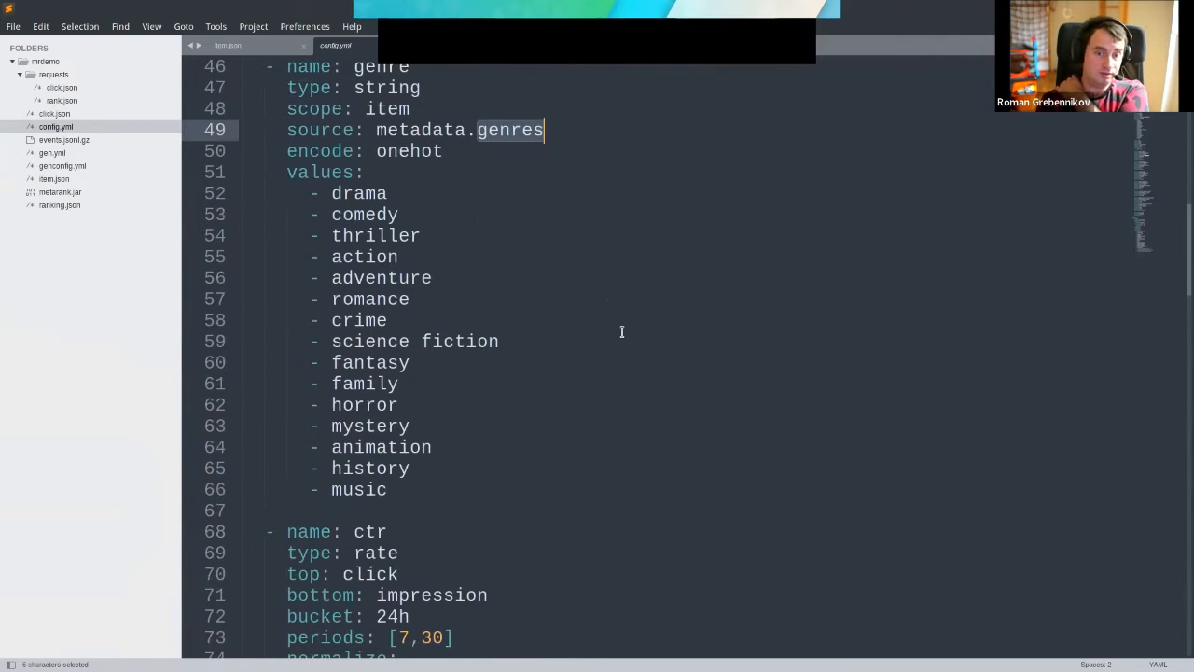
pyautogui.scroll(-3)
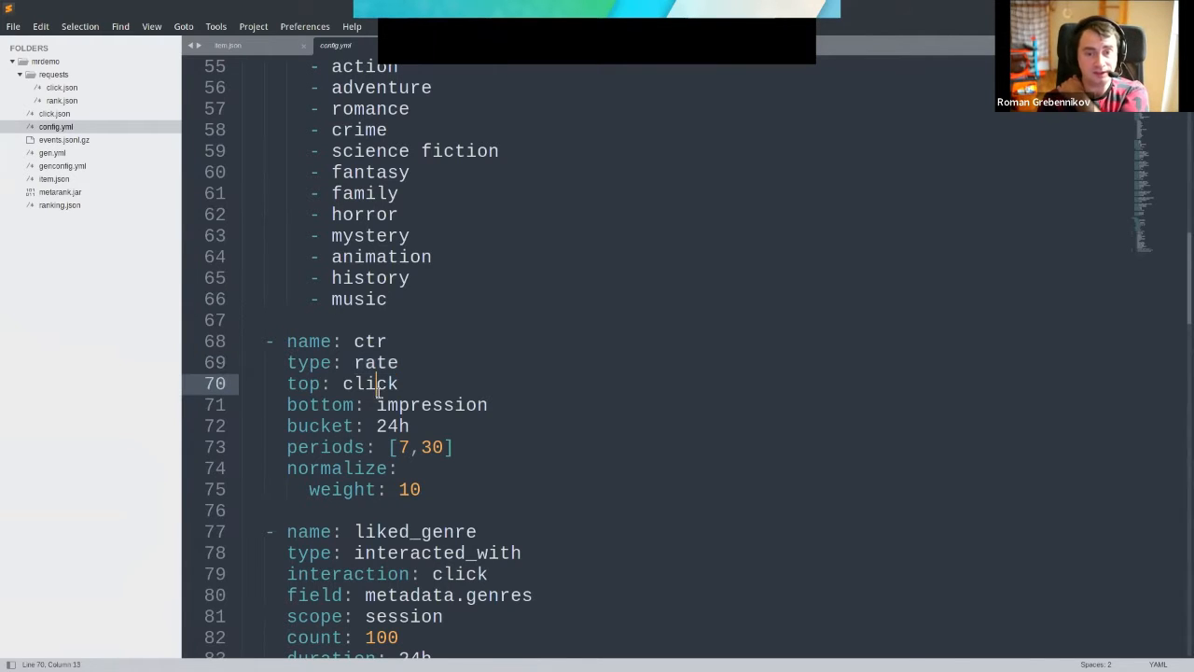
pyautogui.doubleClick(431, 404)
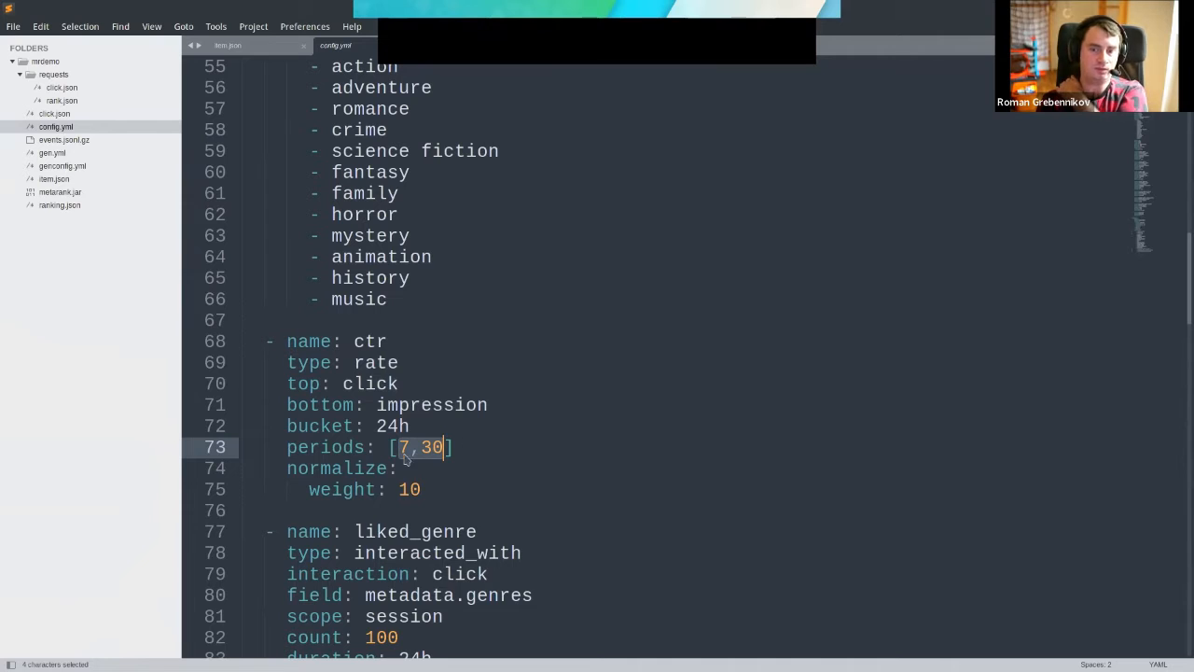
pyautogui.click(403, 447)
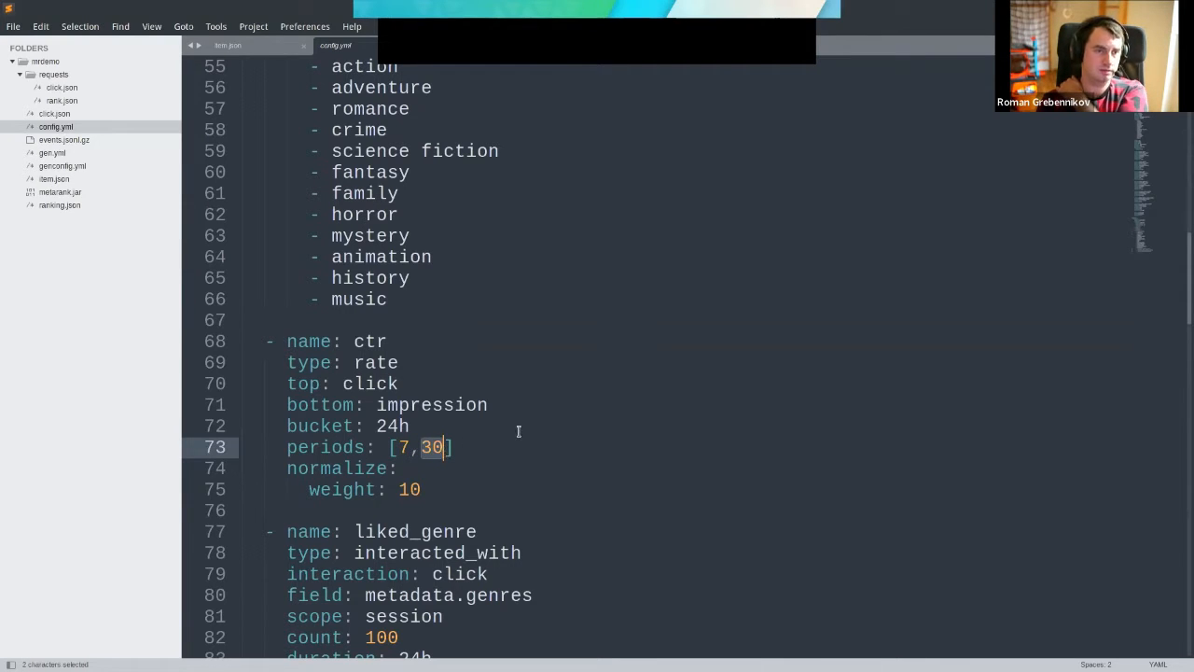
pyautogui.scroll(-3)
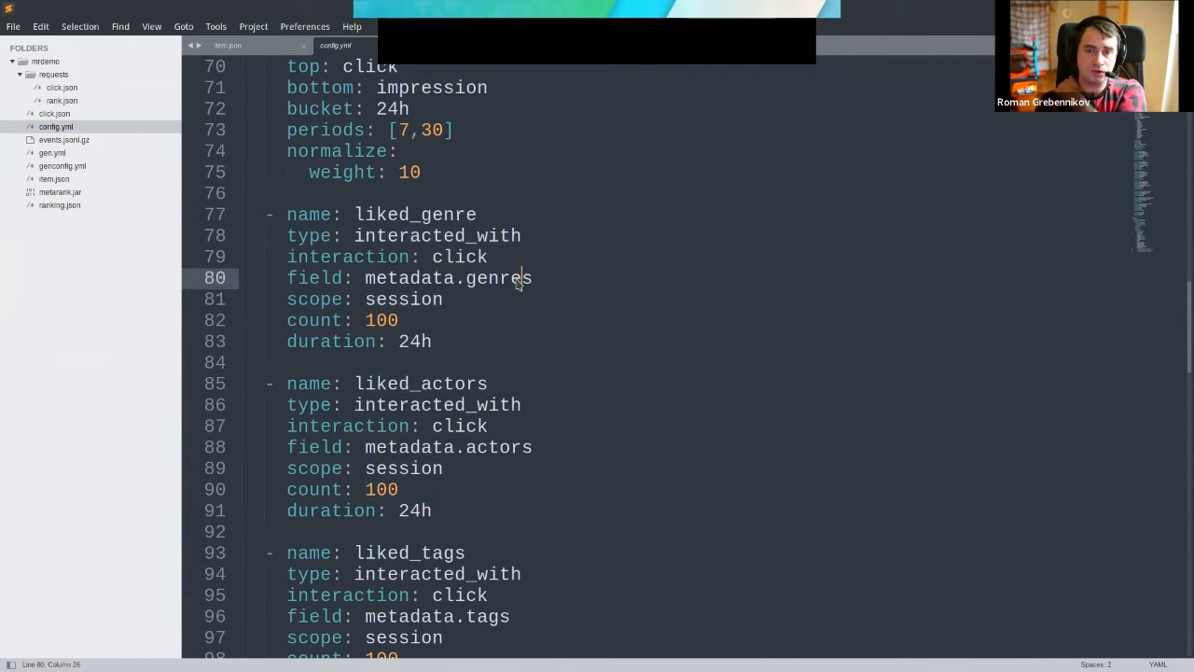
pyautogui.doubleClick(500, 277)
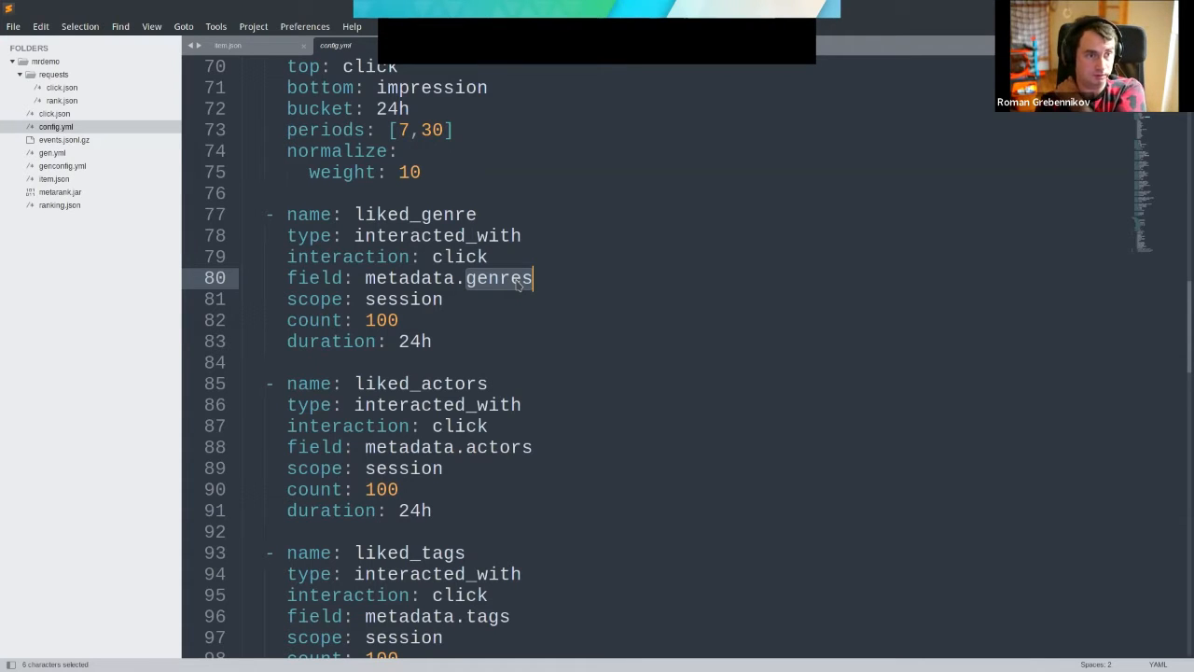
pyautogui.scroll(-3)
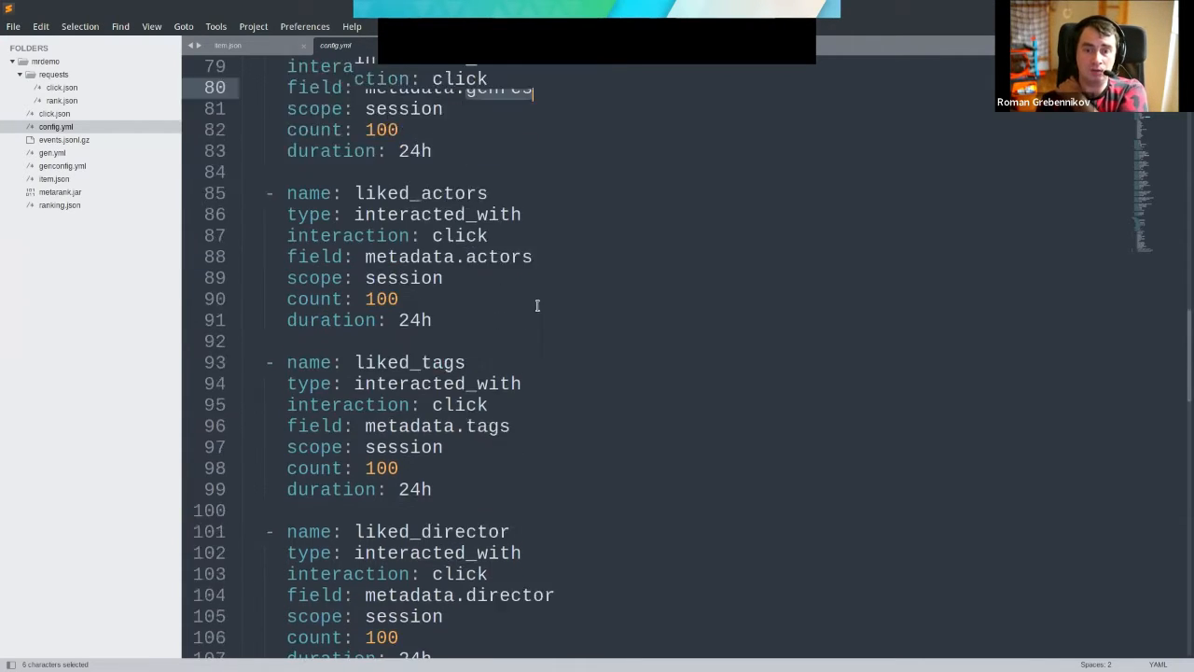
pyautogui.click(503, 426)
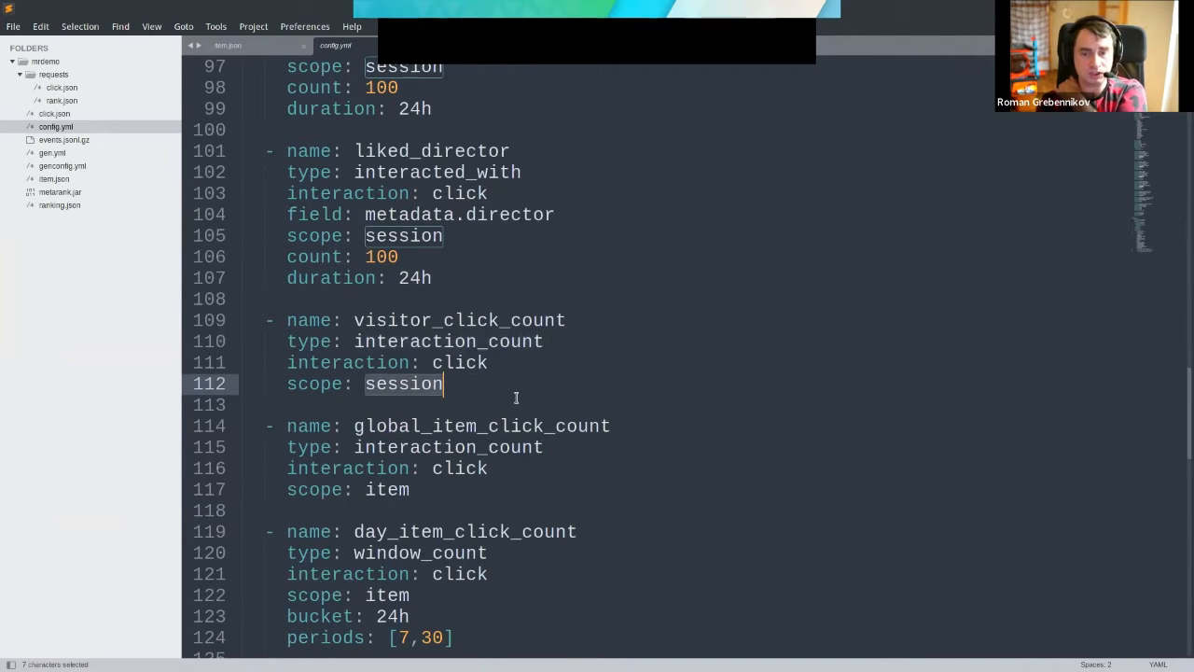
pyautogui.scroll(-3)
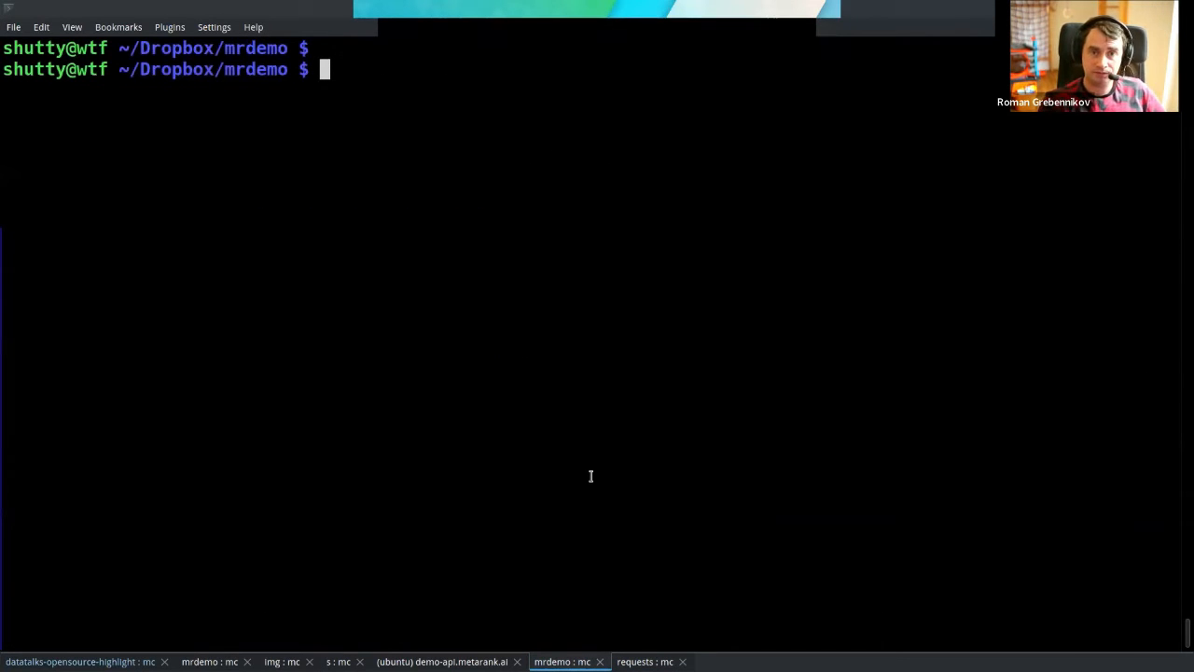
# Run java -jar metarank.jar standalone -d events.jsonl.gz -c config.yml to start importing events
pyautogui.write('java -jar metarank.jar standalone -d events.jsonl.gz -c config.y')
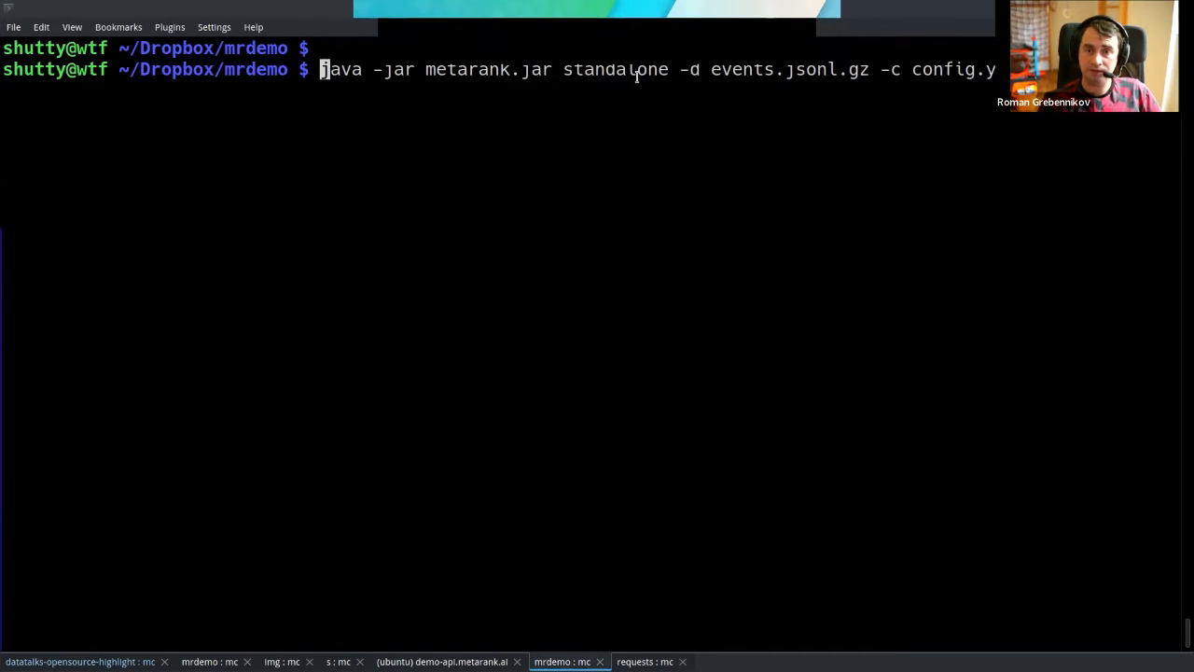
pyautogui.doubleClick(614, 69)
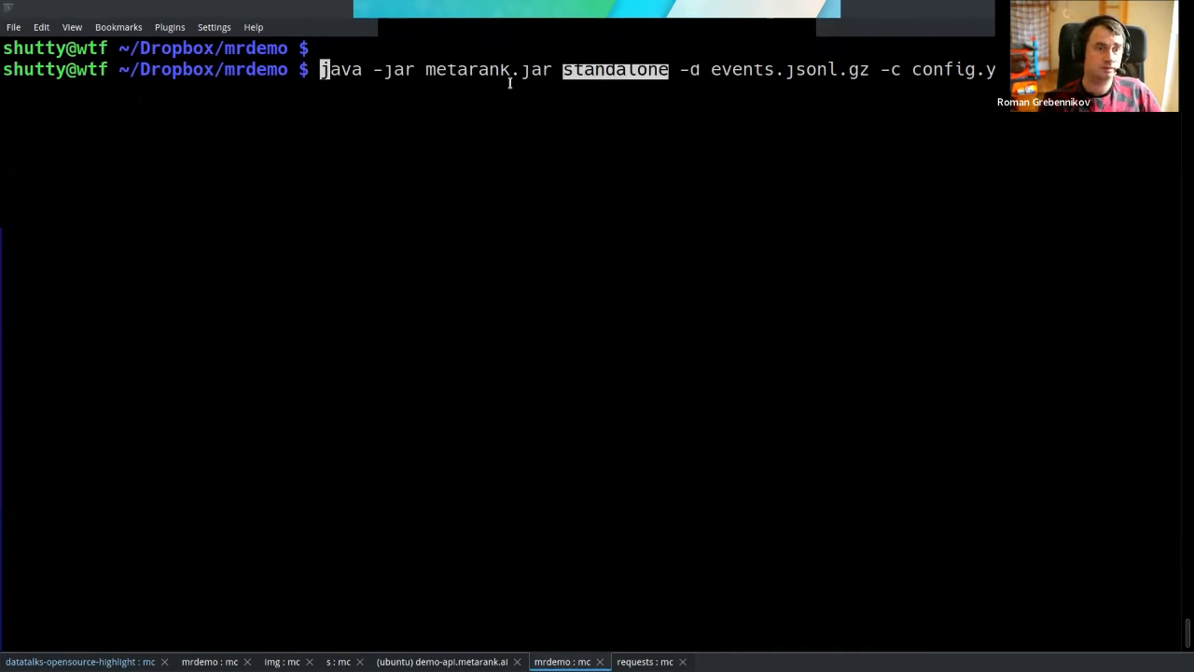
pyautogui.click(334, 69)
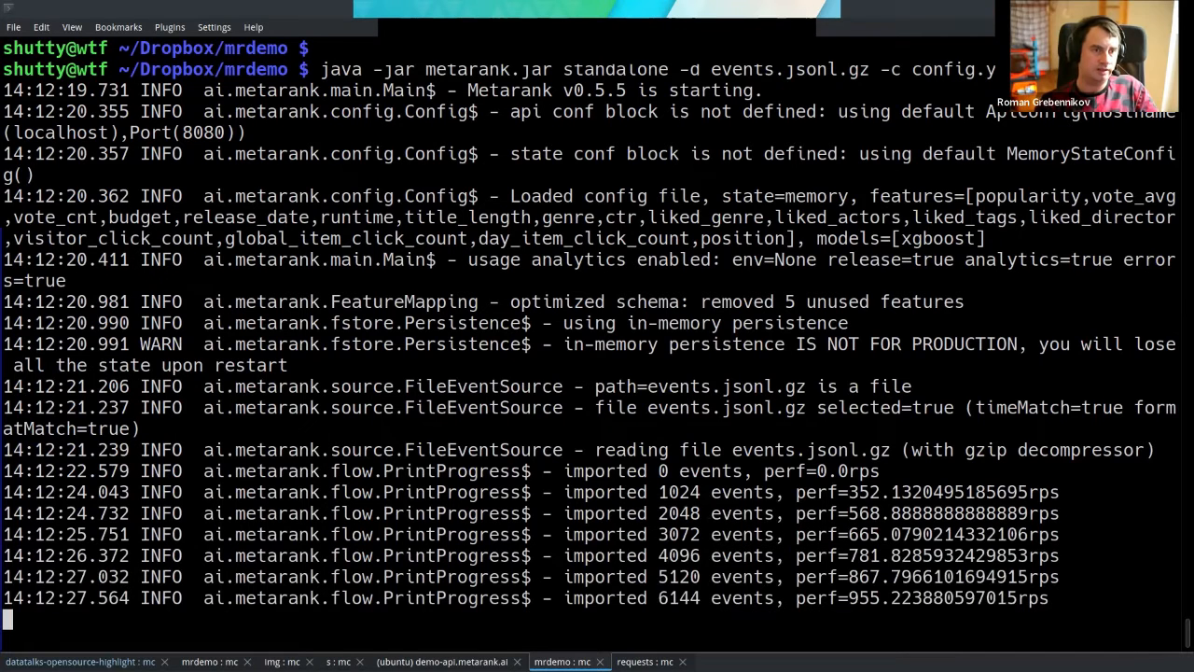
pyautogui.scroll(-3)
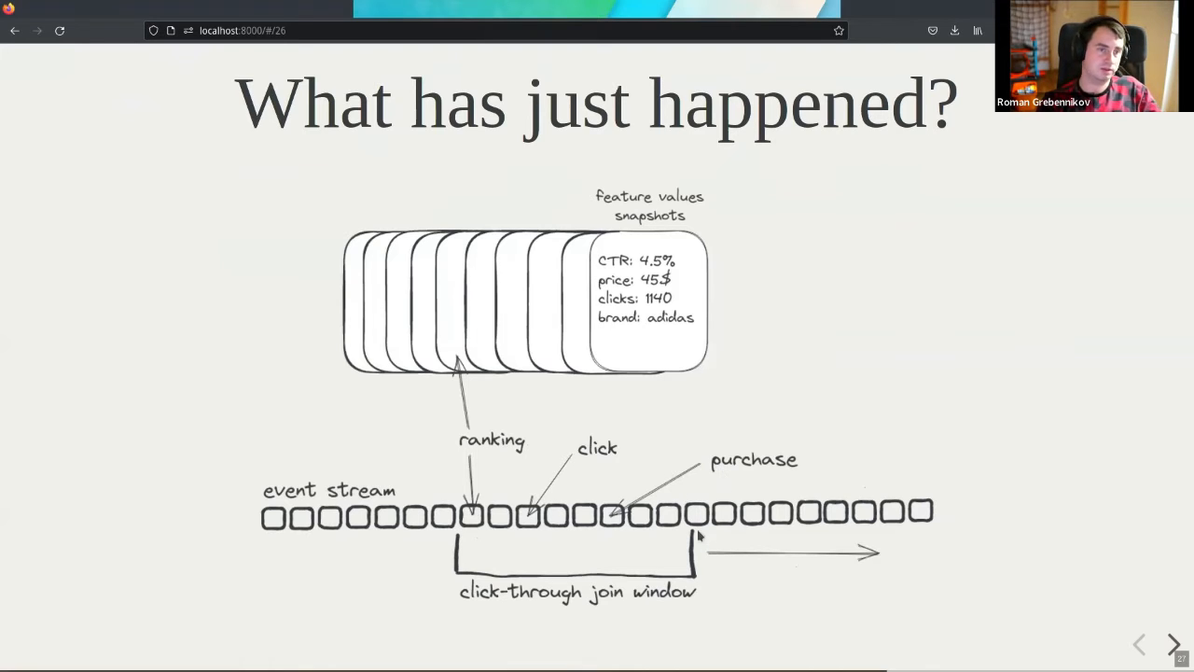
pyautogui.moveTo(469, 454)
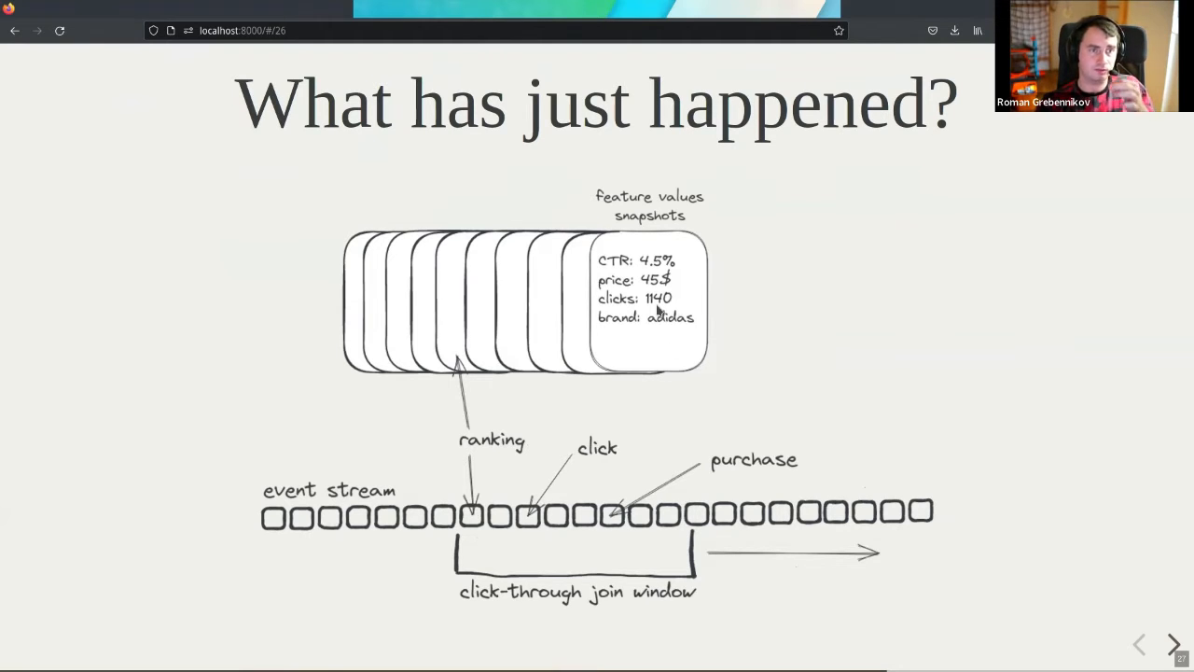
pyautogui.moveTo(579, 375)
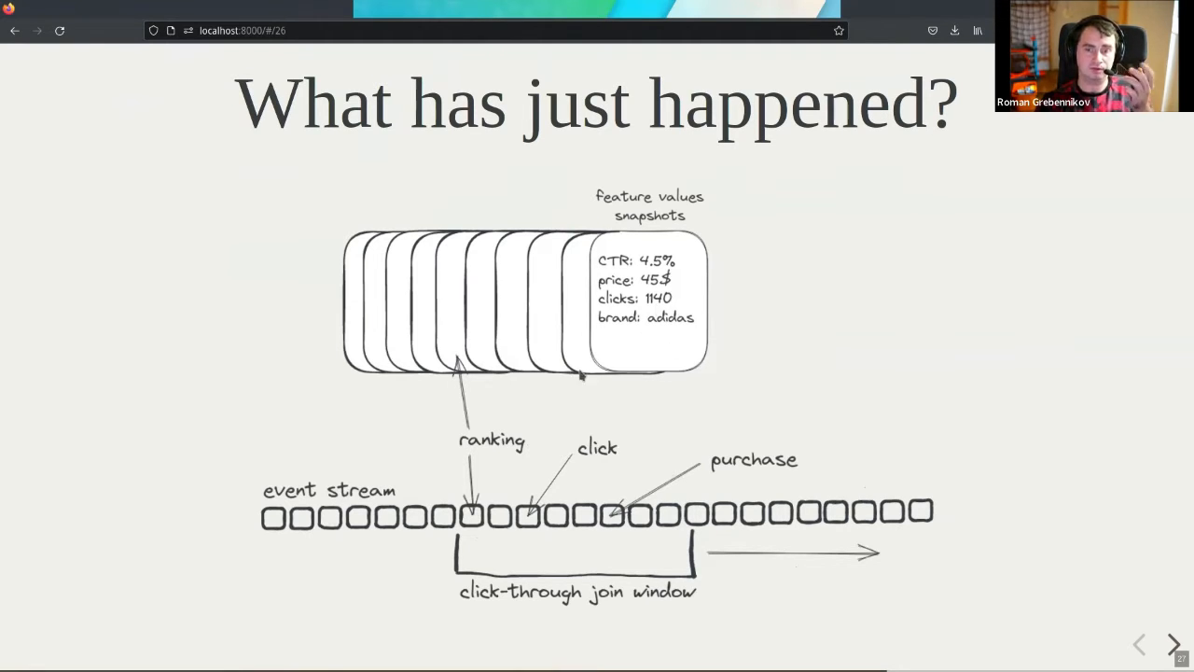
pyautogui.moveTo(477, 457)
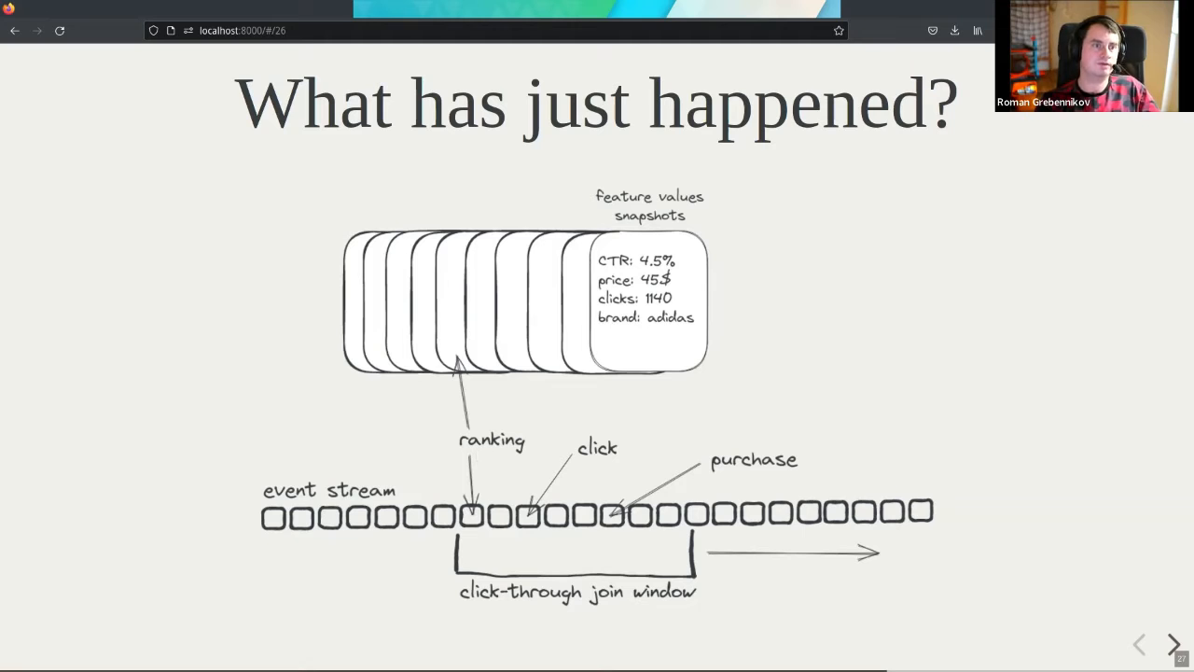
# Step to Implicit judgements, back to 'What has just happened?', then forward again
pyautogui.click(1174, 643)
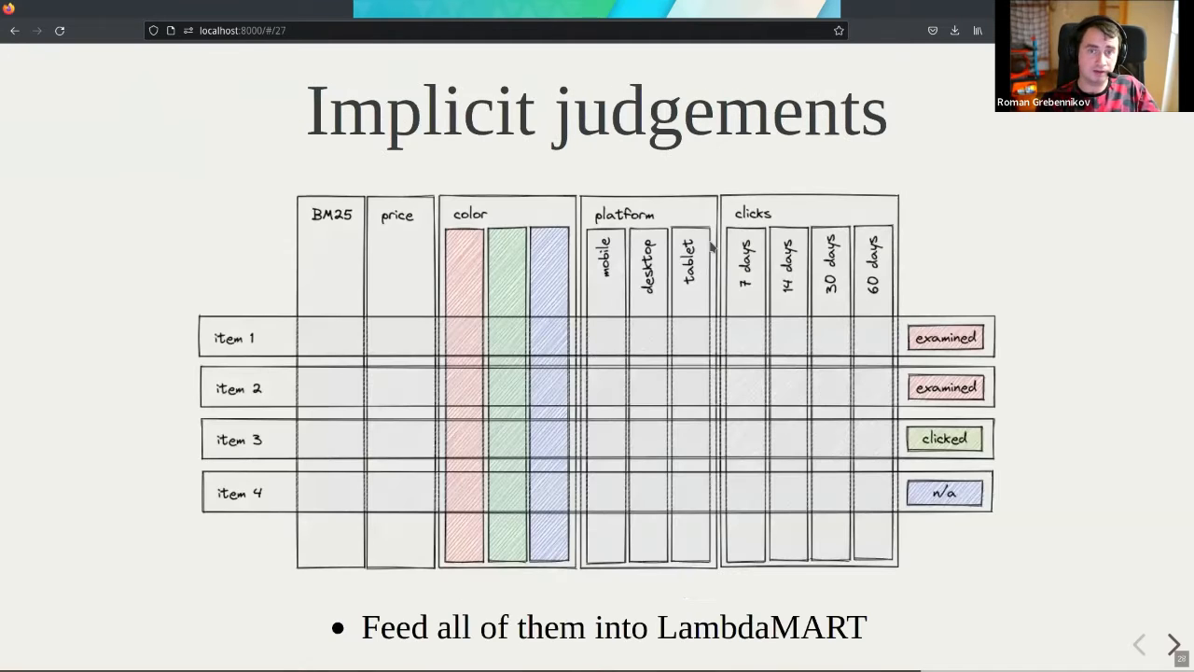
pyautogui.click(1174, 644)
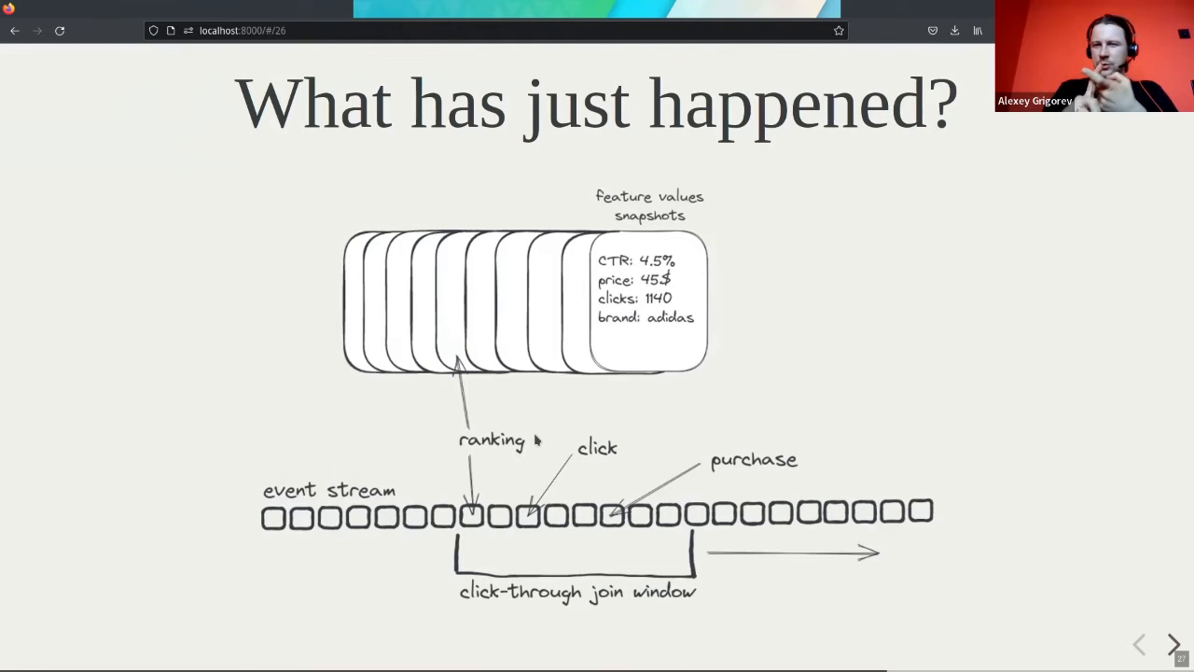
pyautogui.moveTo(504, 489)
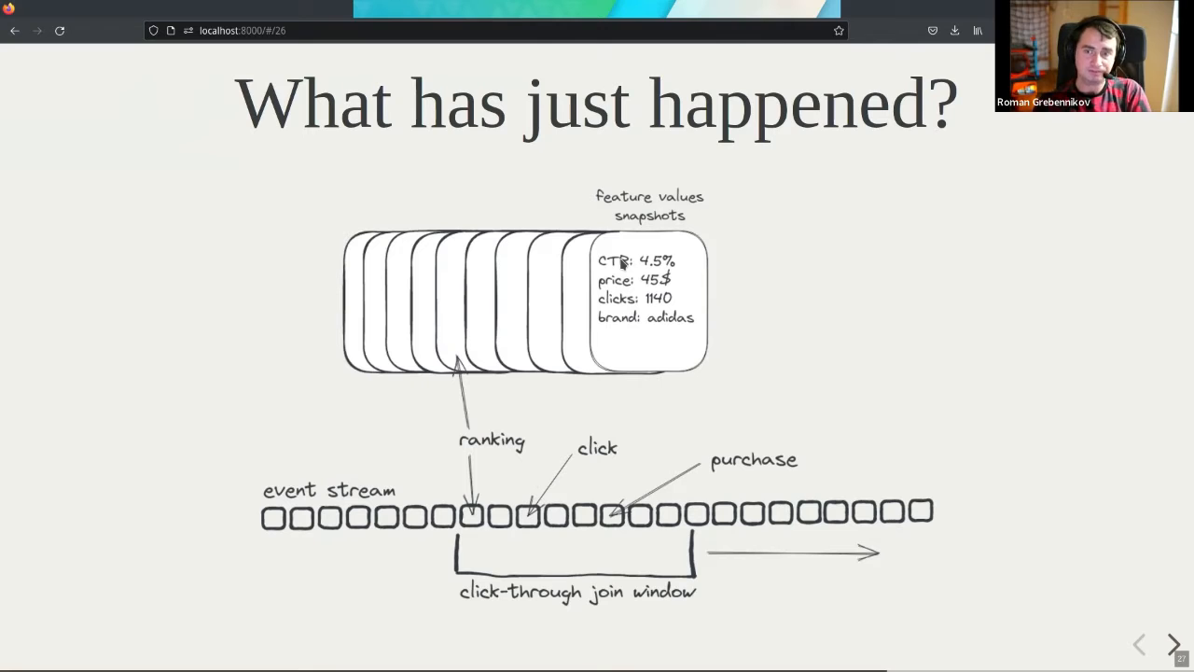
pyautogui.moveTo(630, 269)
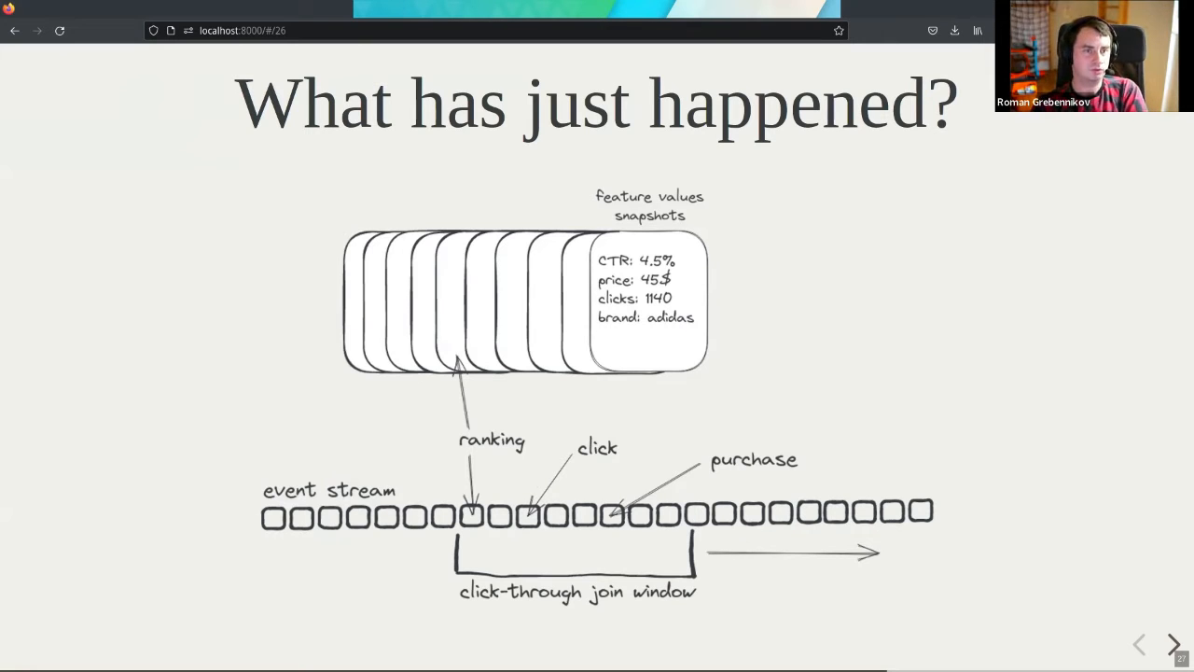
pyautogui.moveTo(660, 239)
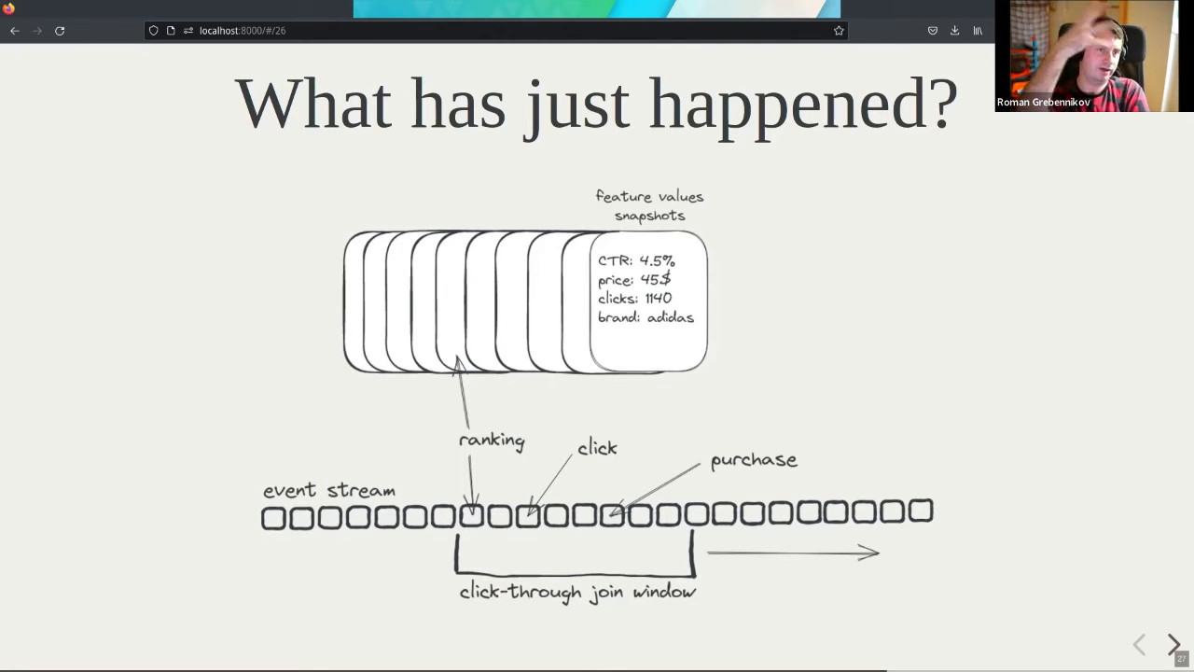
pyautogui.click(1173, 643)
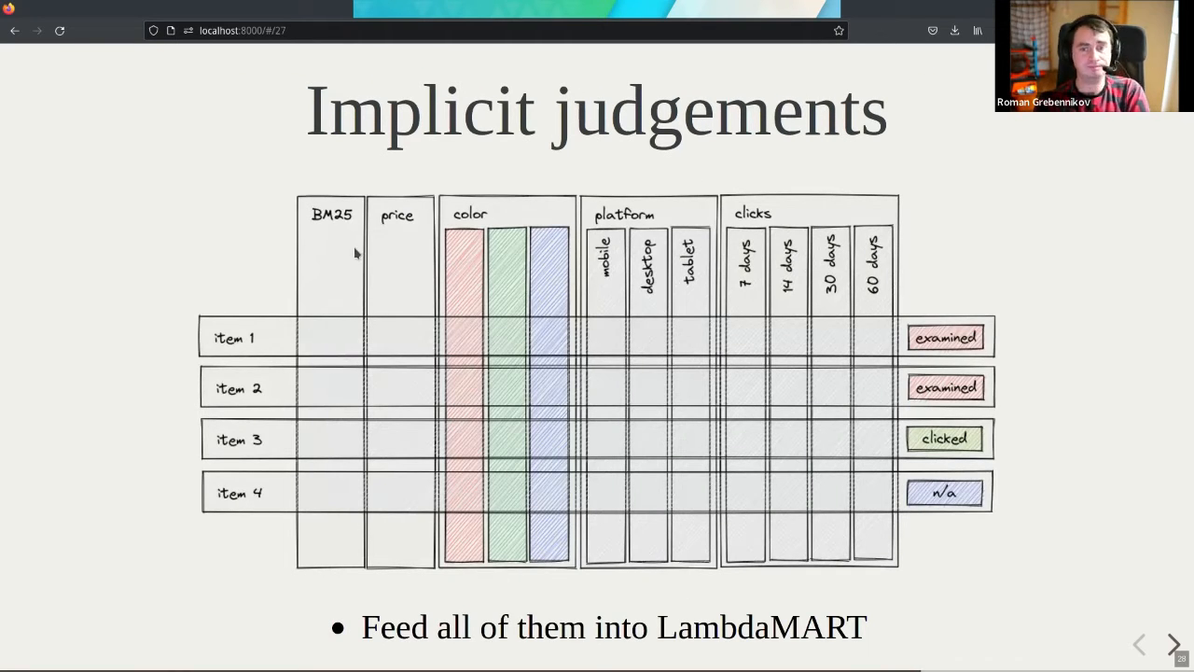
pyautogui.moveTo(910, 282)
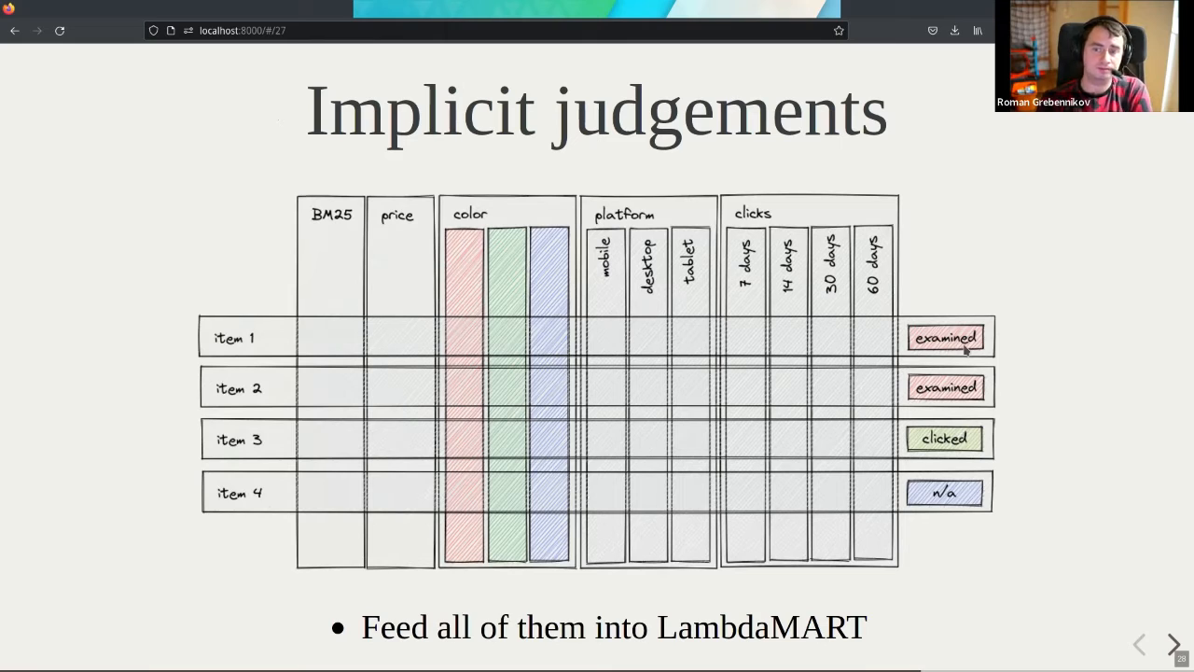
pyautogui.moveTo(994, 446)
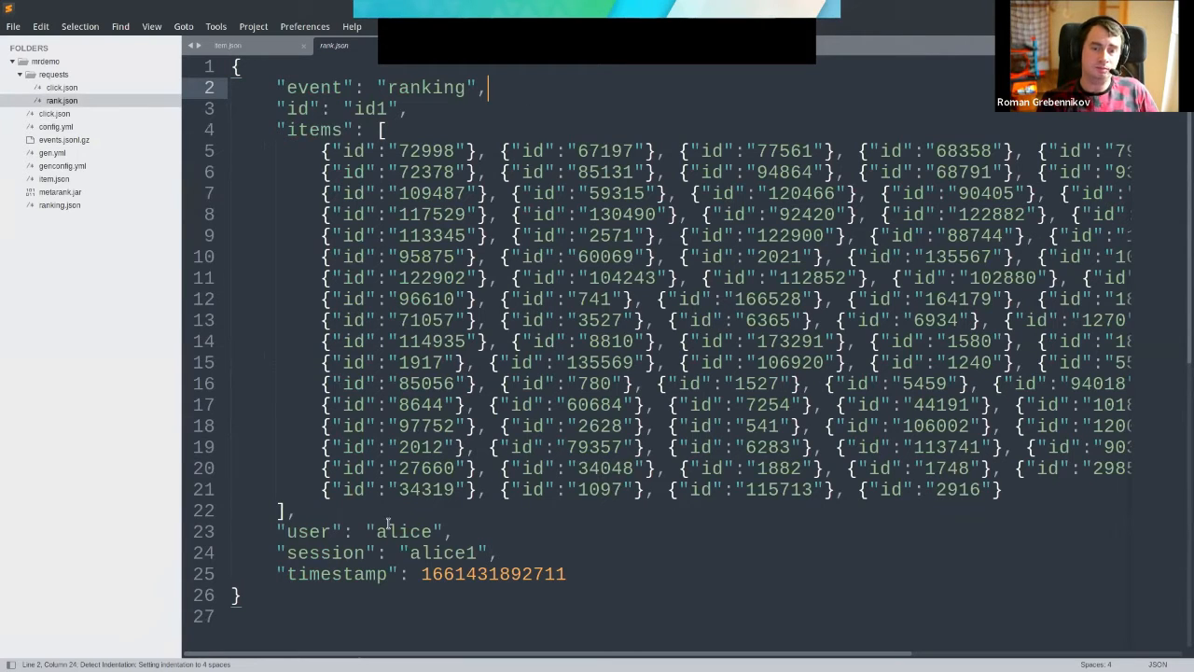
# Highlight the candidate items array in rank.json, then bring the Metarank terminal forward
pyautogui.doubleClick(403, 532)
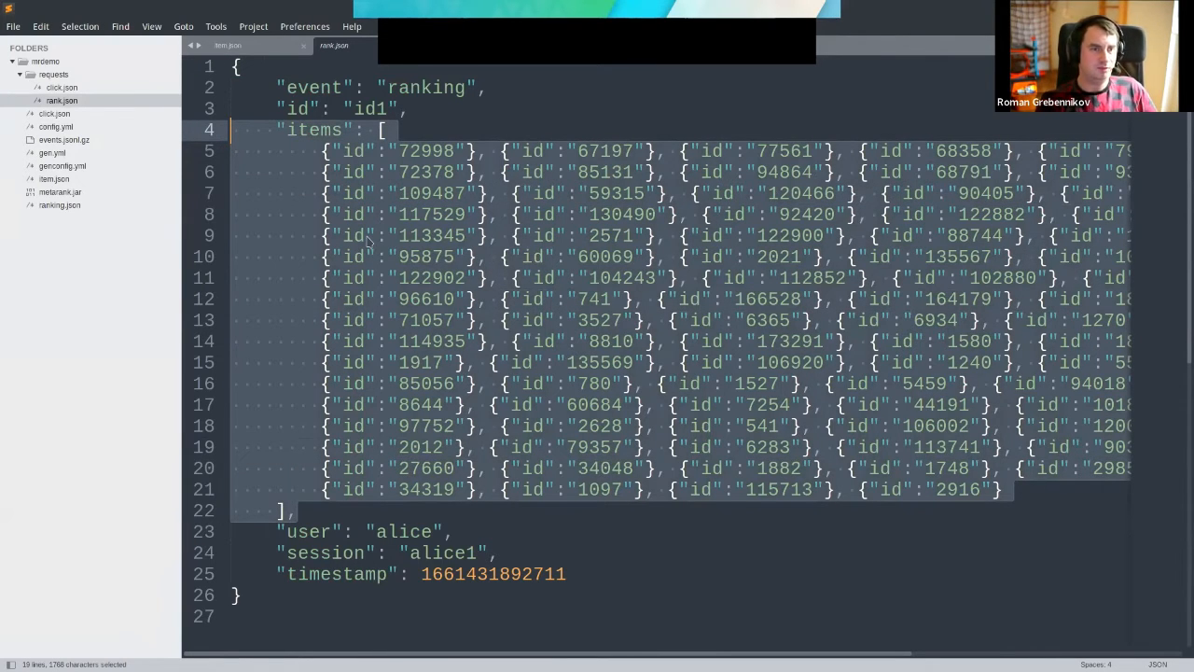
pyautogui.click(569, 660)
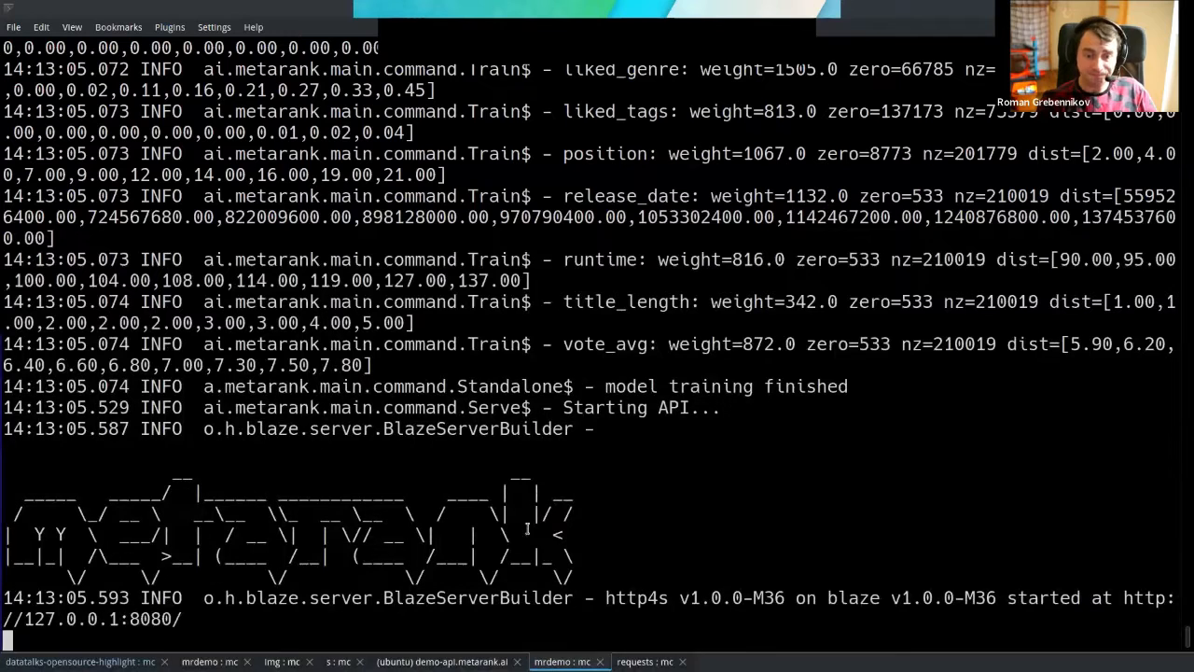
# Clear the requests session, POST rank.json to /rank/xgboost, and begin editing the URL toward /feedback
pyautogui.click(644, 661)
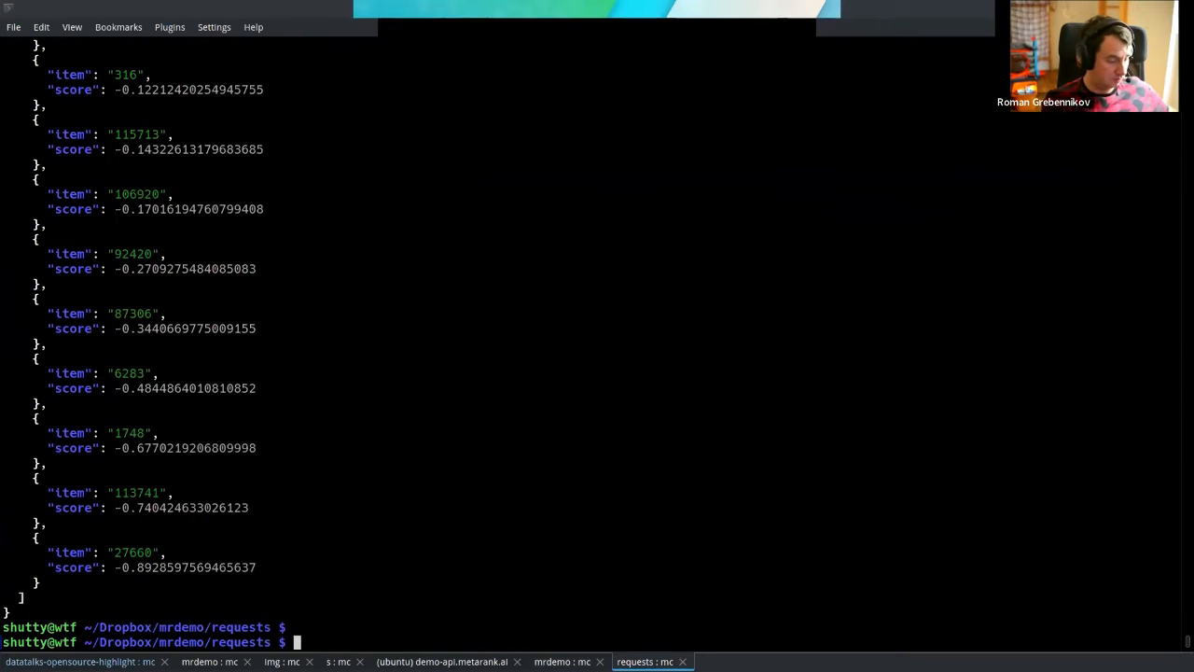
pyautogui.press('ctrl+l')
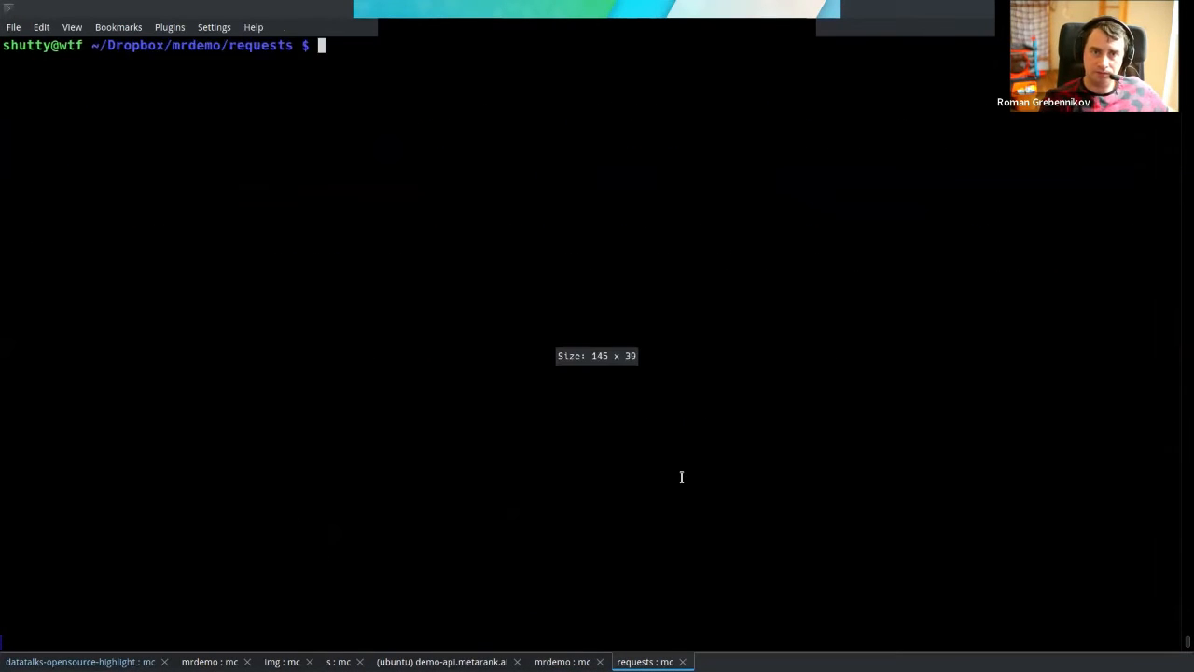
pyautogui.write('curl -XPOST -d @rank.json http://localhost:8080/rank/xgboost|jq .')
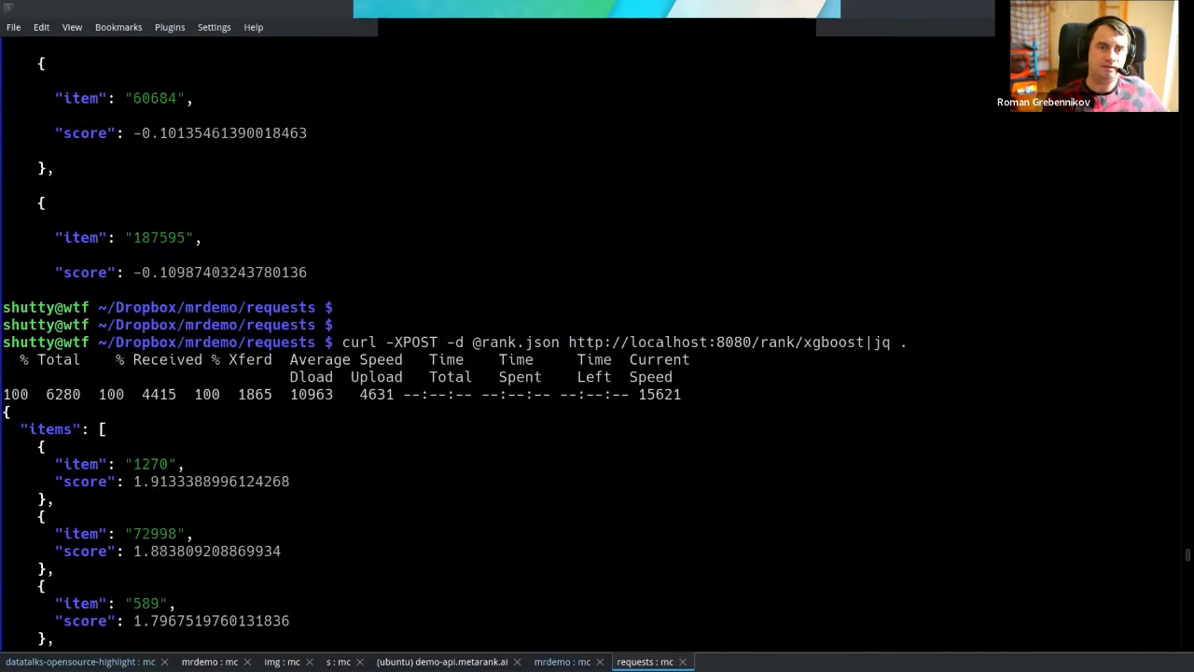
pyautogui.scroll(-3)
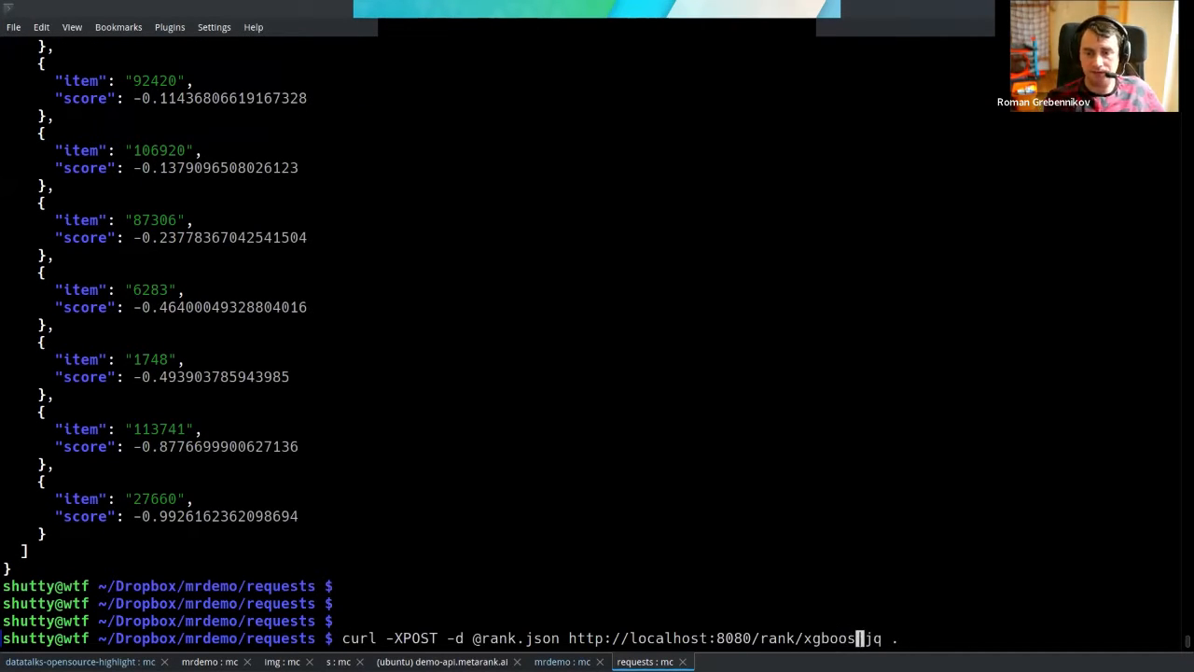
pyautogui.press('BackSpace')
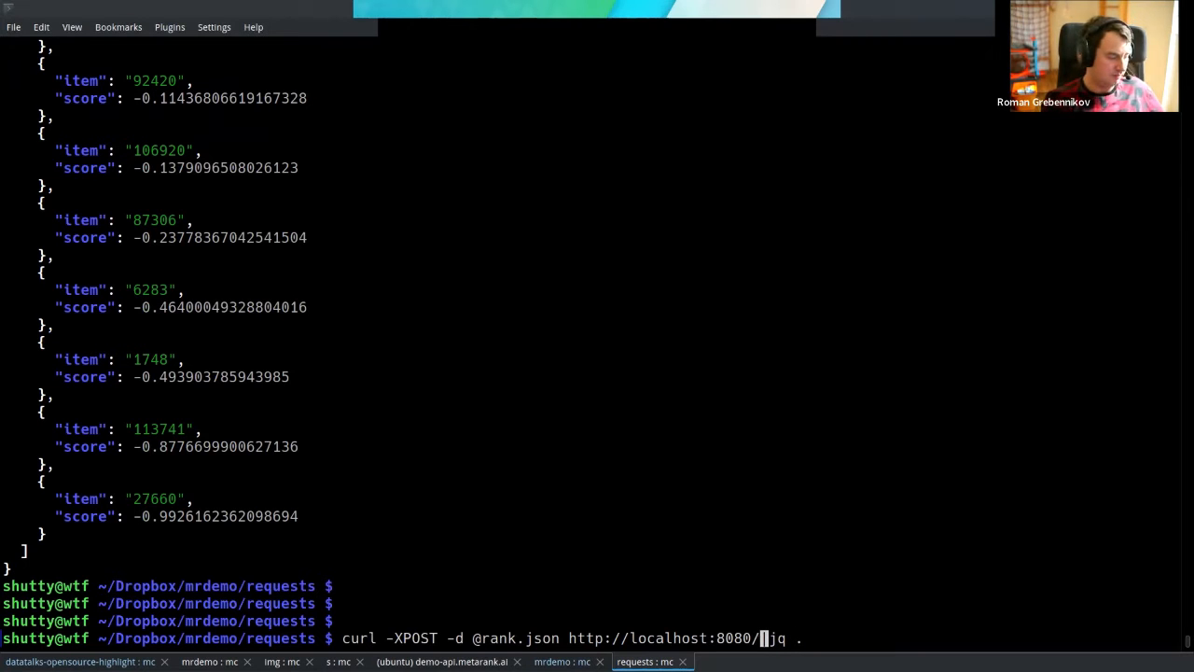
pyautogui.write('f')
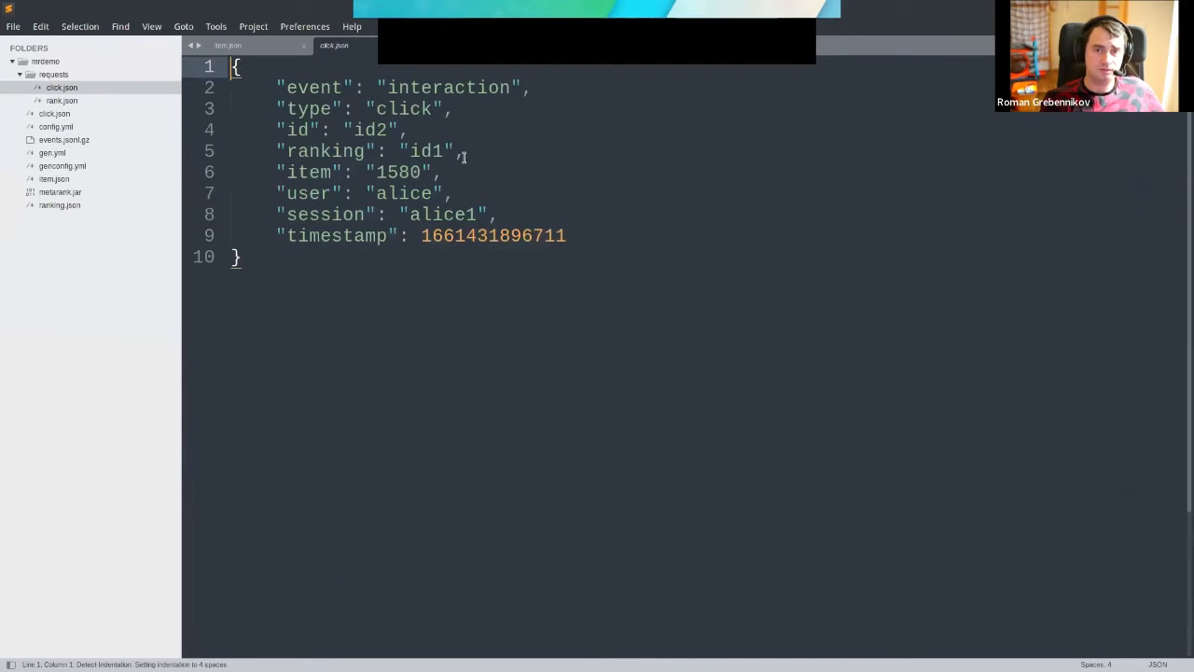
# Highlight ranking id1, which the click on item 1580 in click.json refers to
pyautogui.doubleClick(428, 151)
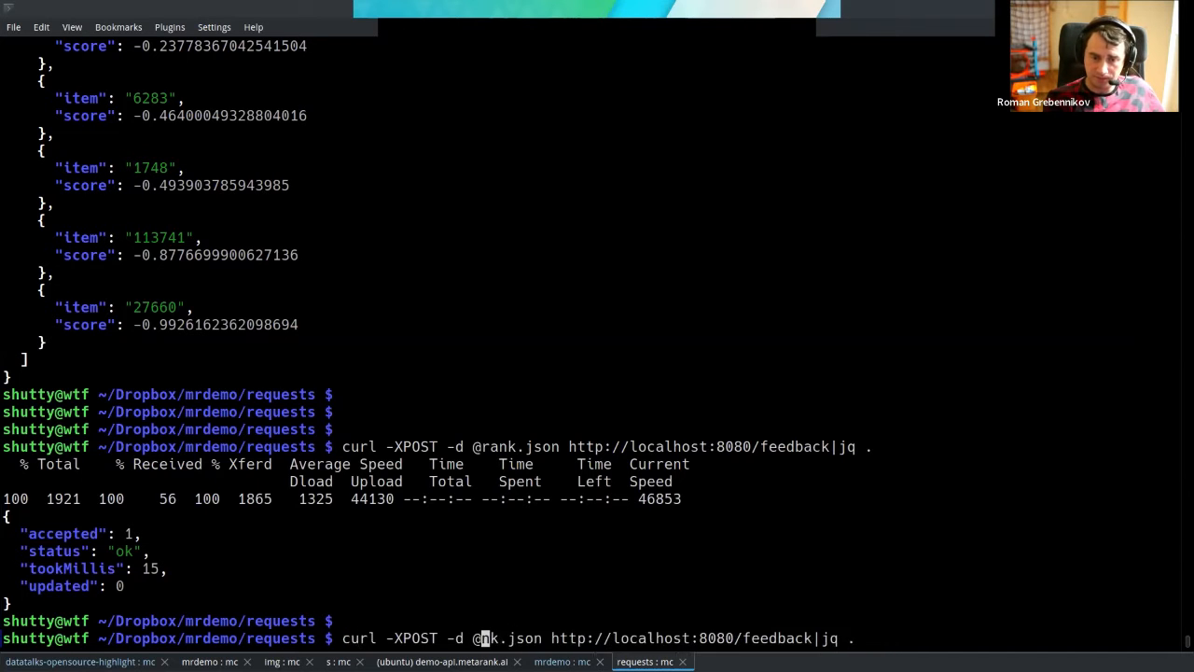
# Send click.json as feedback, then rerun the rank.json POST to /rank/xgboost
pyautogui.write('click')
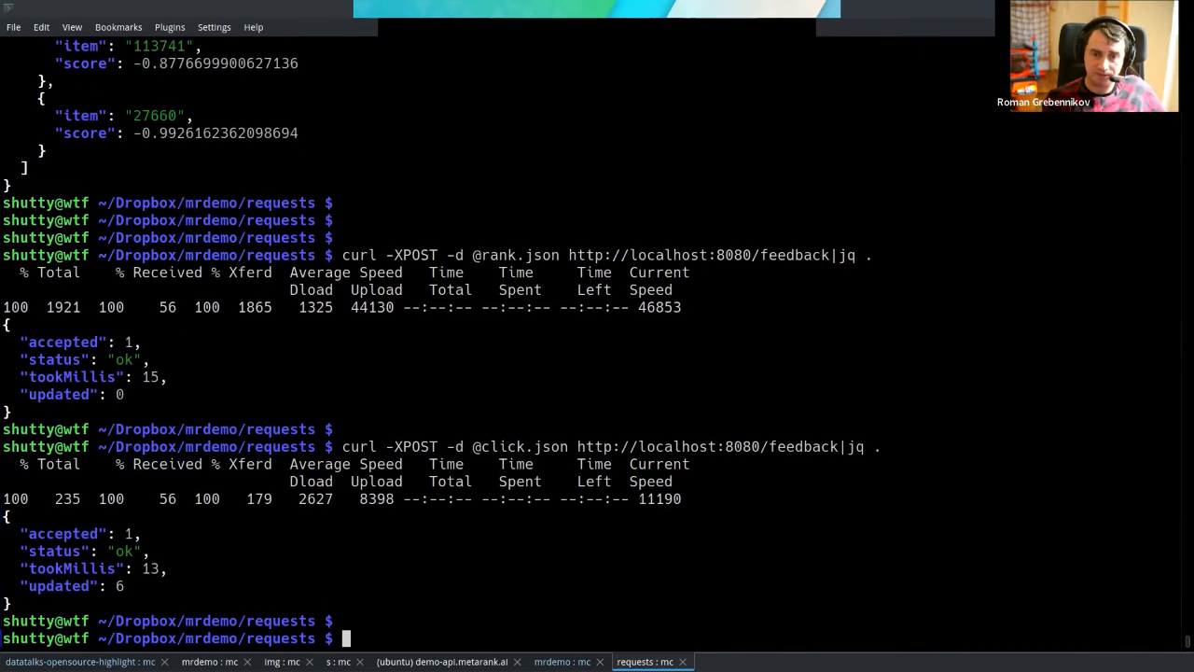
pyautogui.write('curl -XPOST -d @rank.json http://localhost:8080/rank/xgboost|jq .')
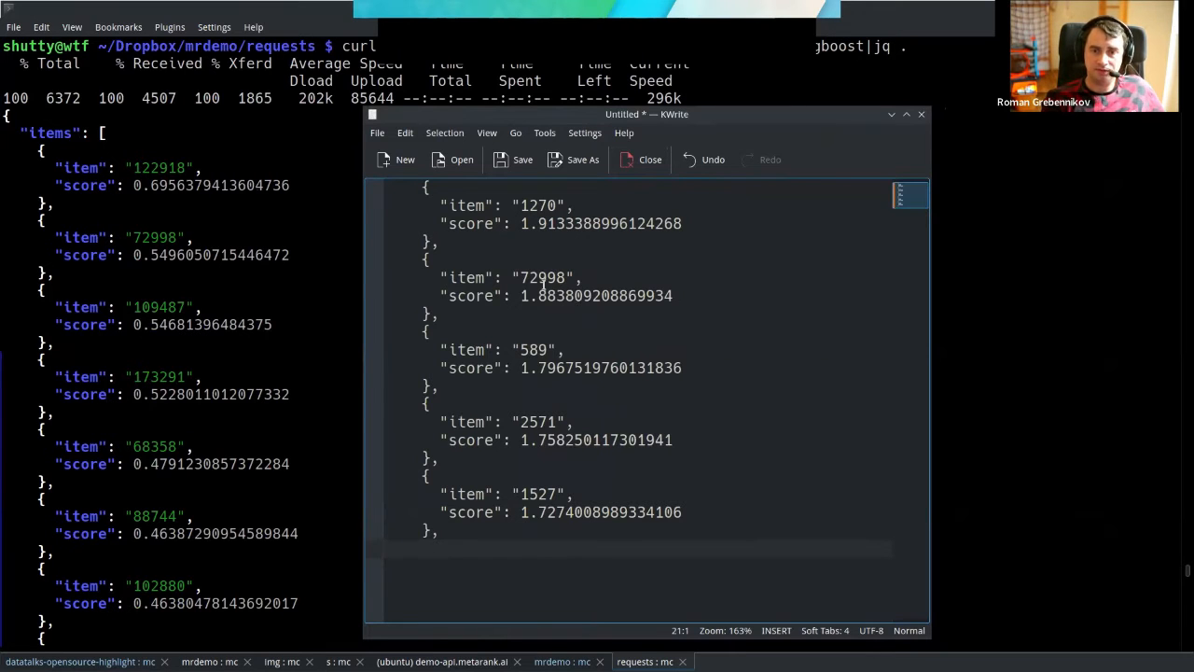
# Mark item 72998 in KWrite's earlier ranking to compare against the new results
pyautogui.doubleClick(541, 277)
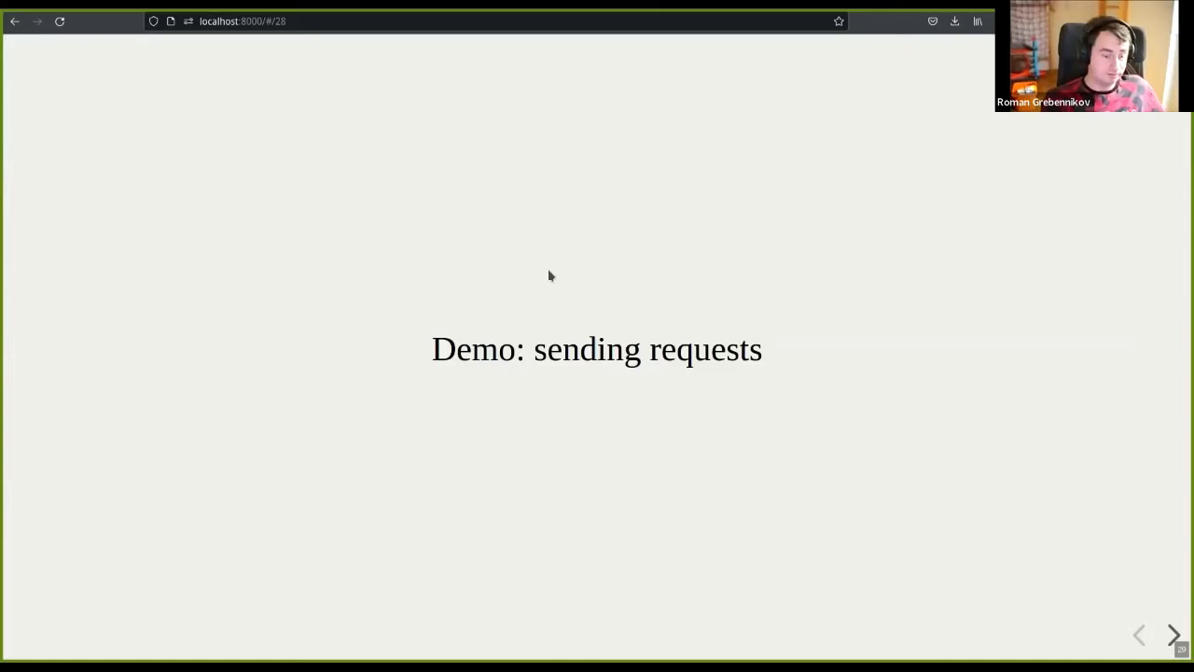
# Advance the slides past '[not only] reranking' to 'Cloud-native by design'
pyautogui.click(1173, 635)
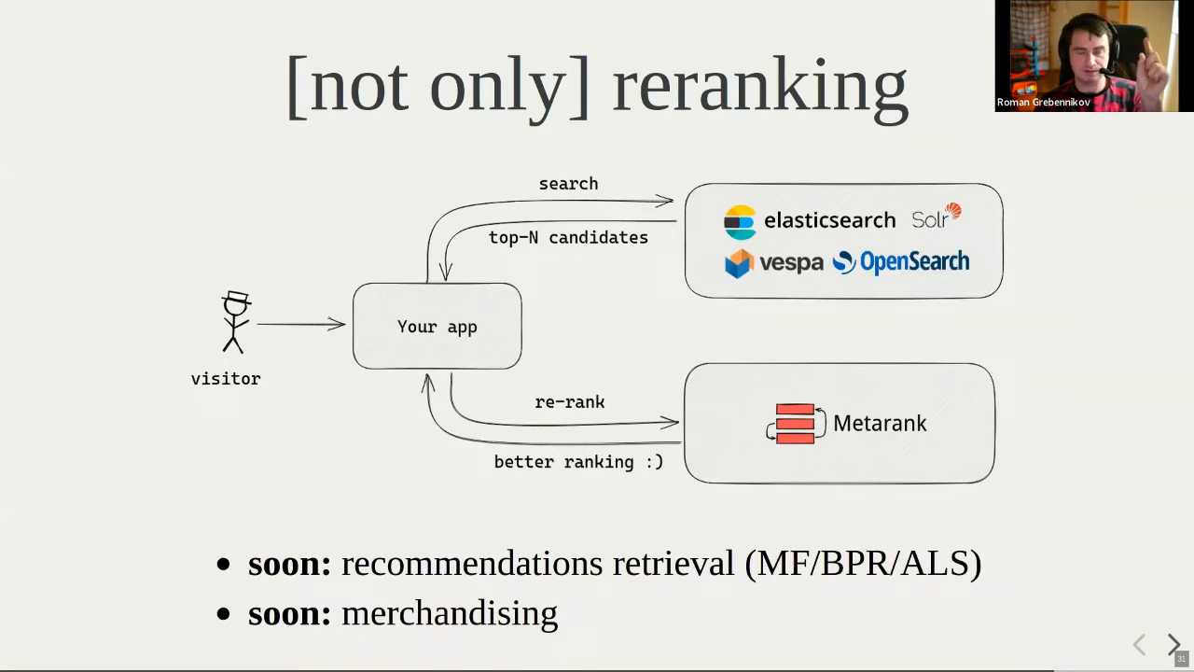
pyautogui.click(1172, 644)
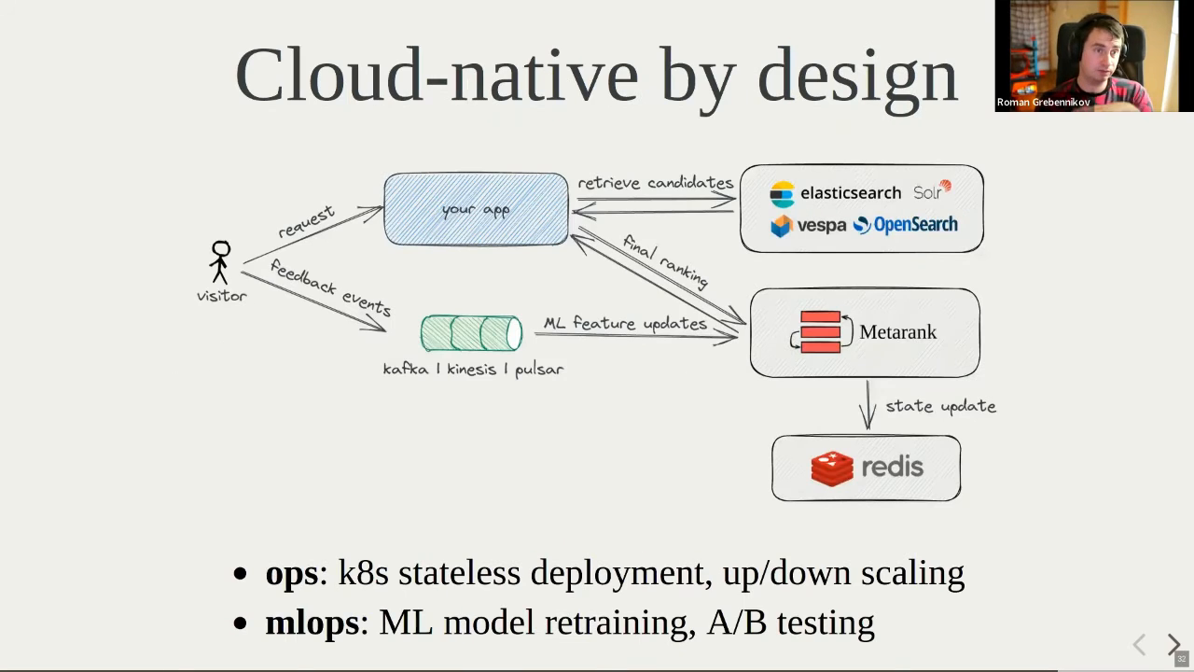